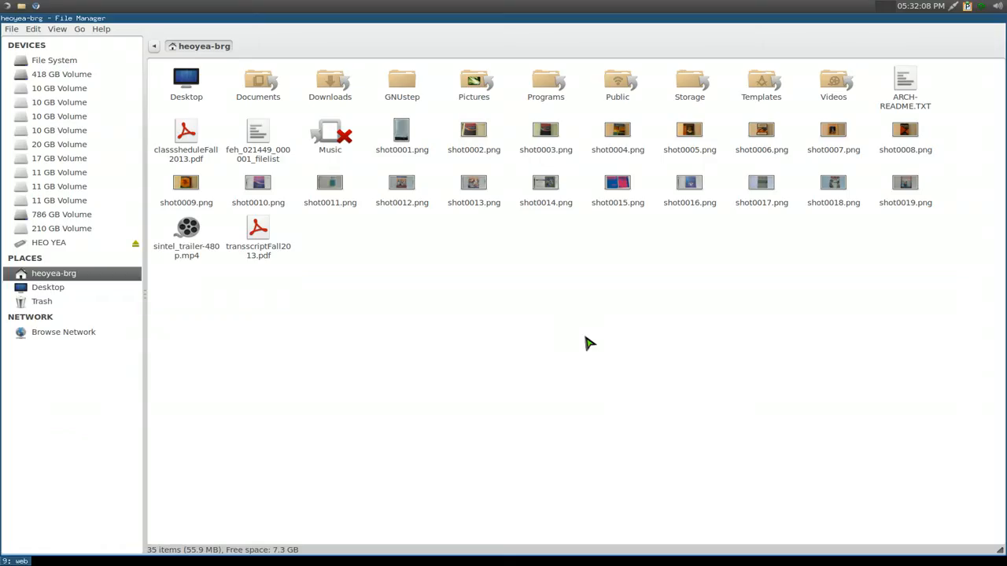
mouse_move(469, 356)
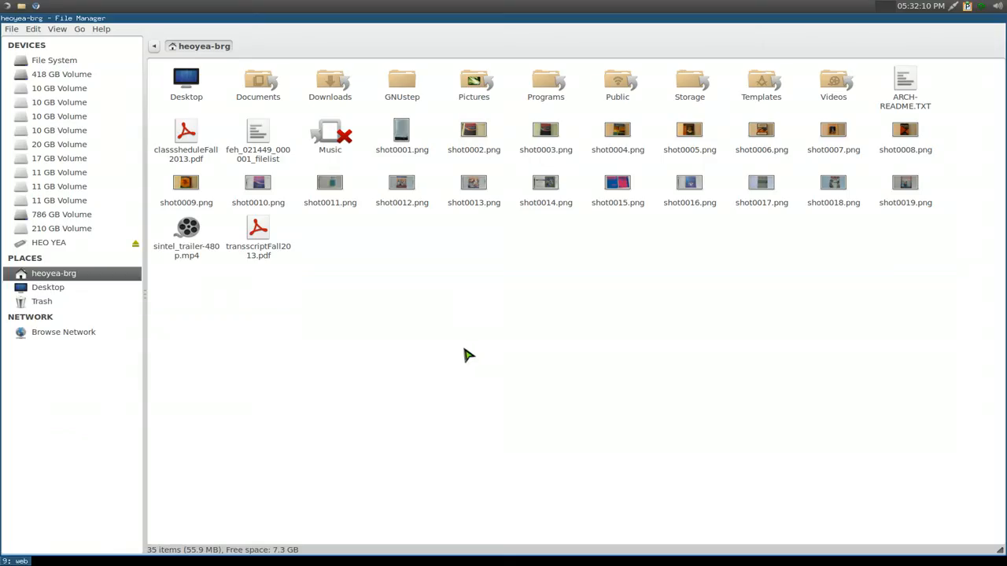
mouse_move(71, 244)
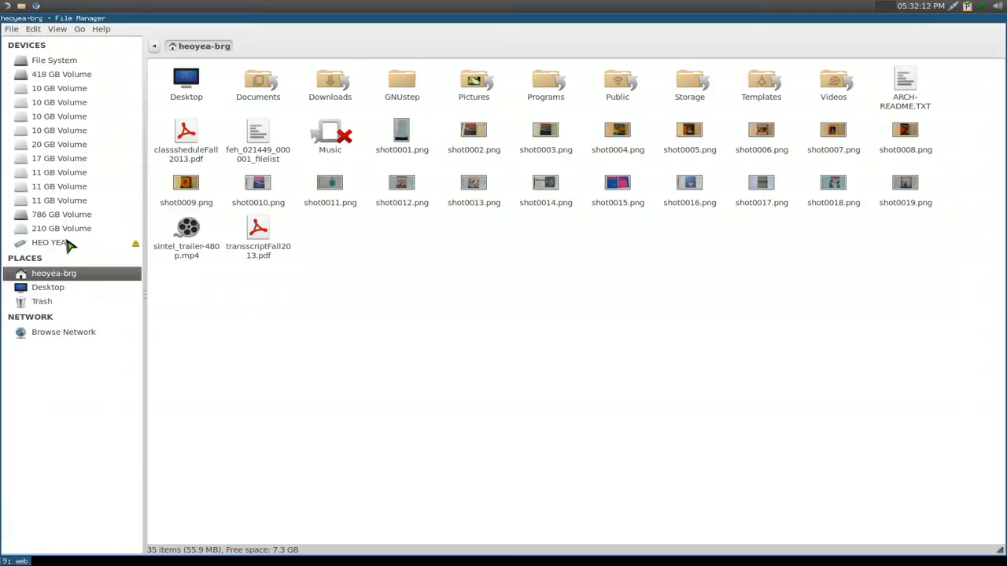
- Open the HEO YEA stick from the Devices sidebar and bring up its Open/Unmount/Eject options
click(49, 243)
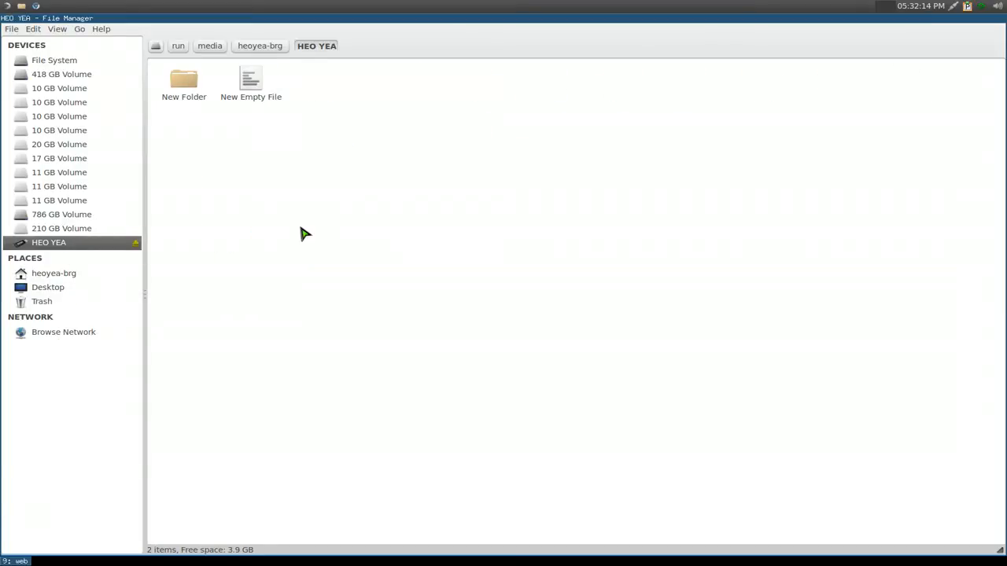
right_click(49, 243)
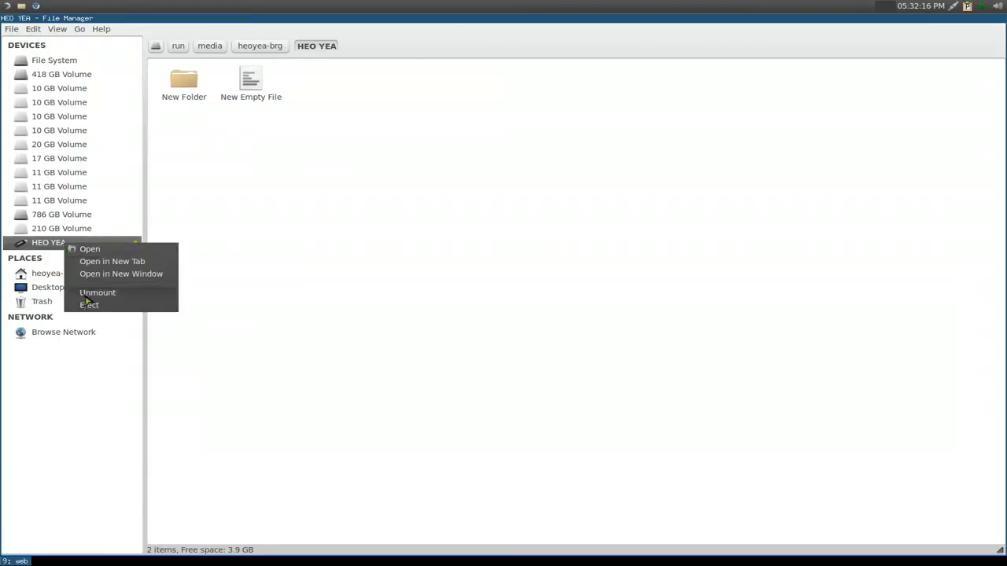
mouse_move(271, 302)
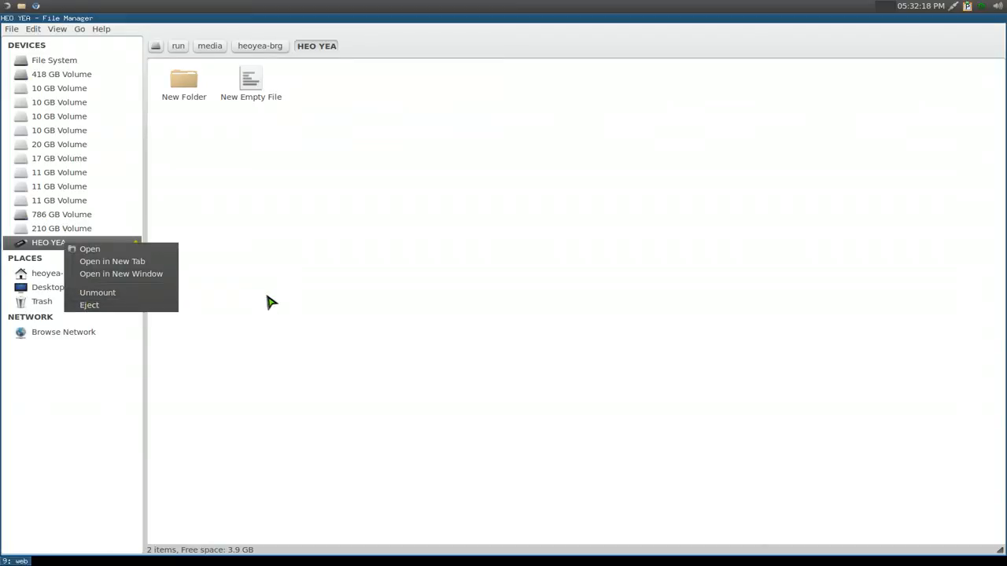
click(282, 286)
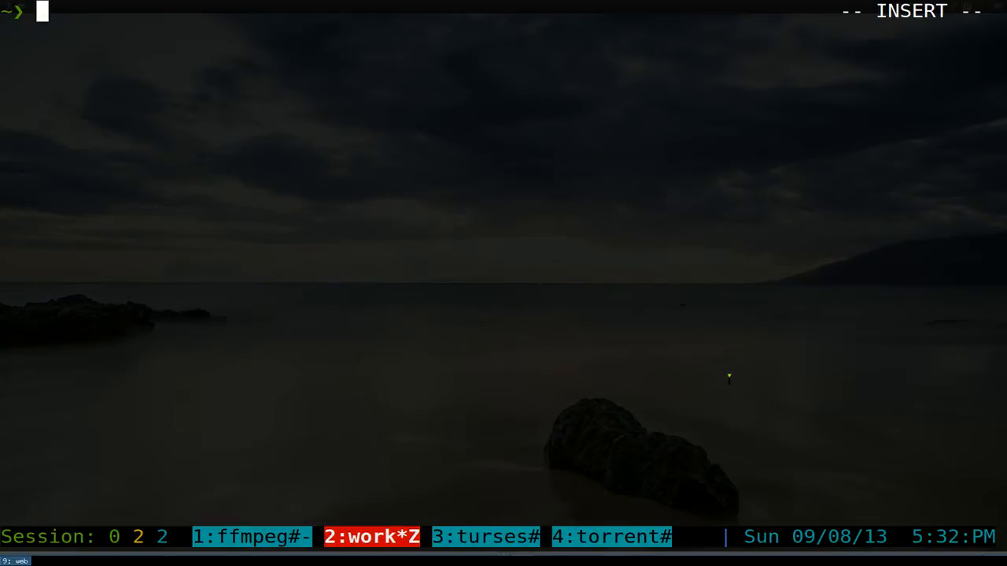
- Run sudo fdisk -l to list every disk's partition table as root
text(sudo)
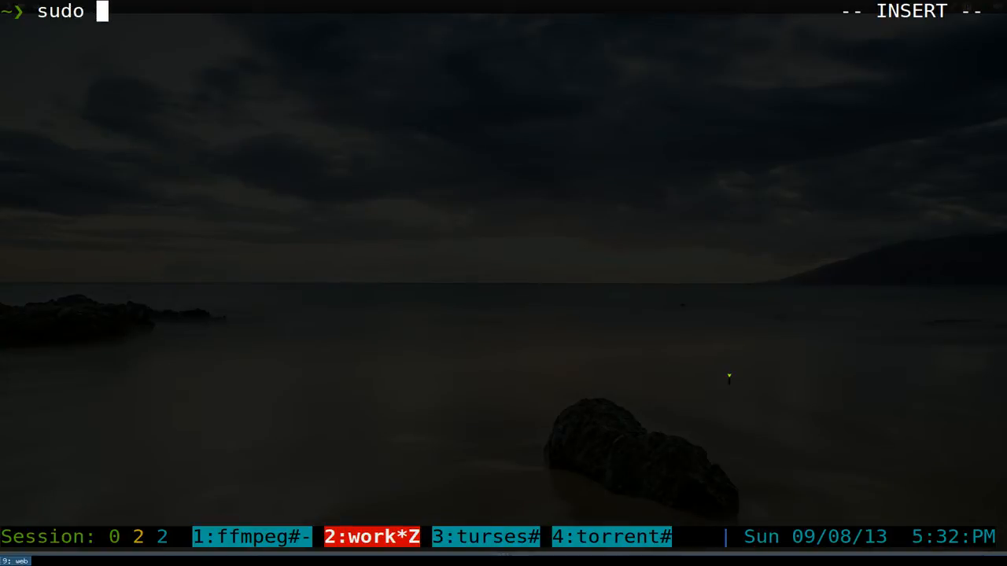
text(fdisk)
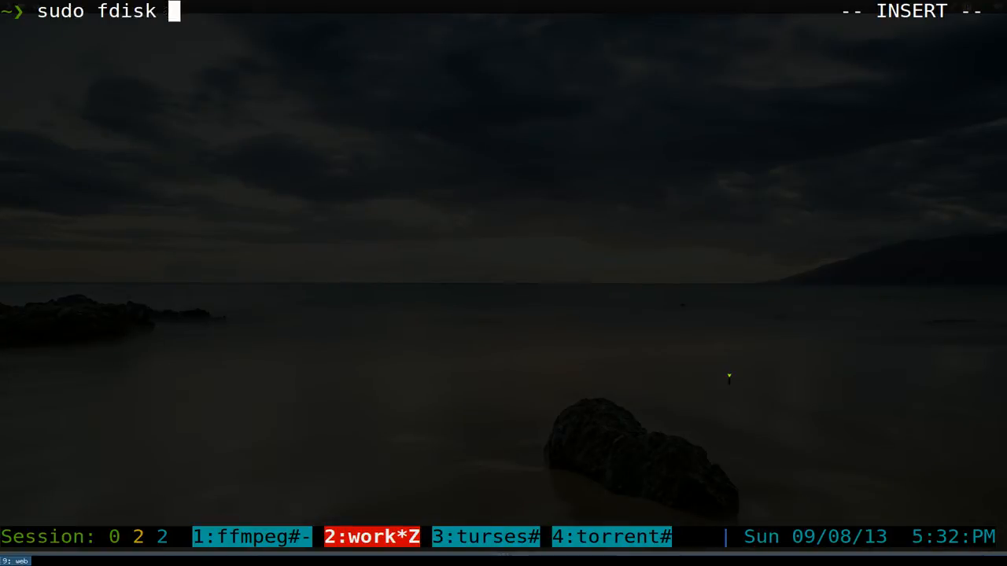
text(-l)
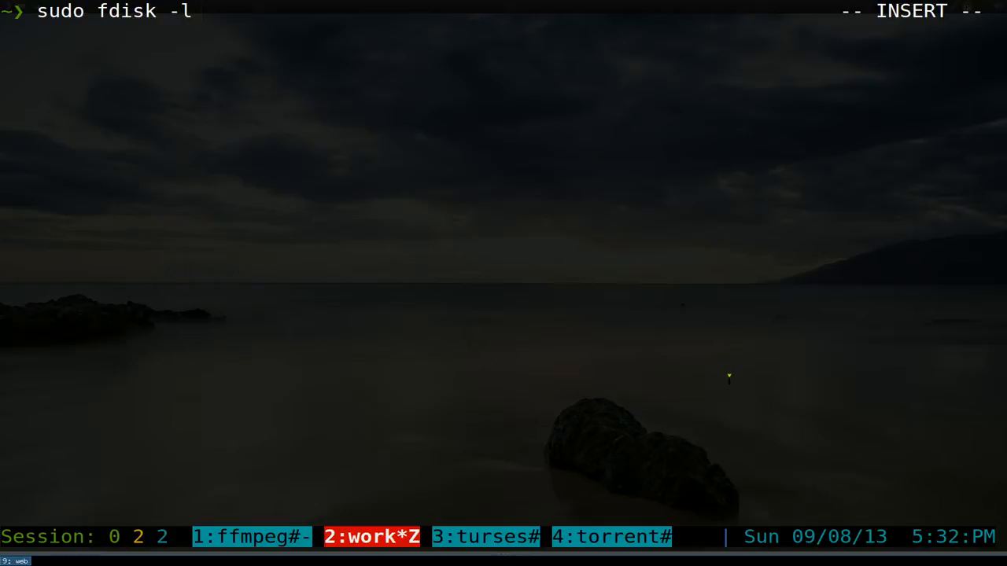
mouse_move(191, 11)
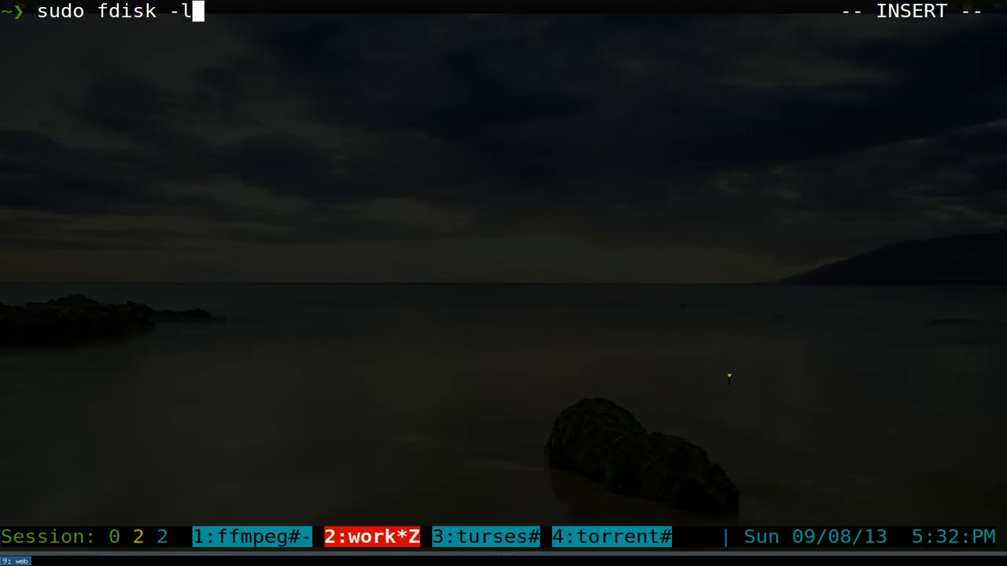
key(Return)
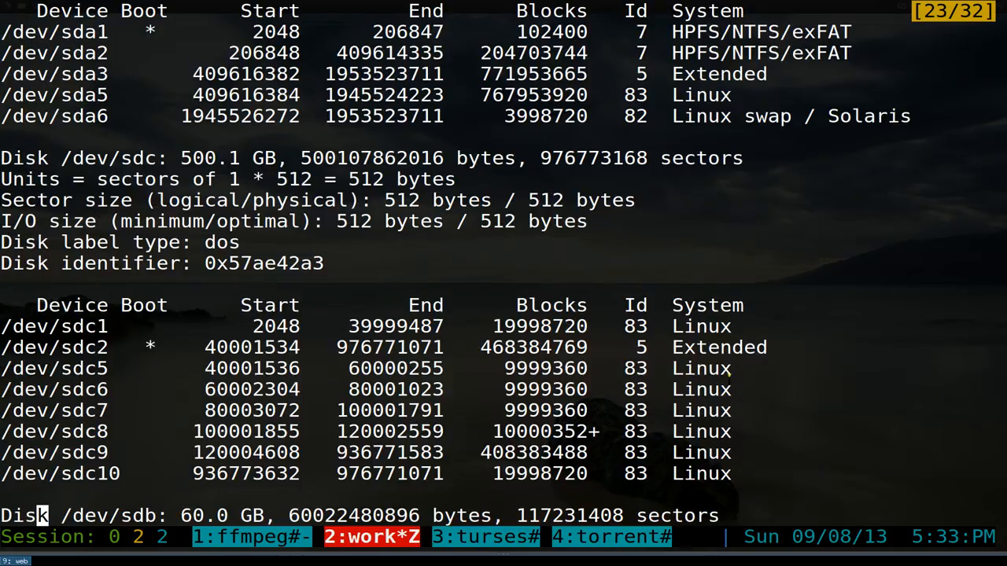
- Scroll through the fdisk output down to the 3880 MB /dev/sde disk with no partitions
scroll(up, 3)
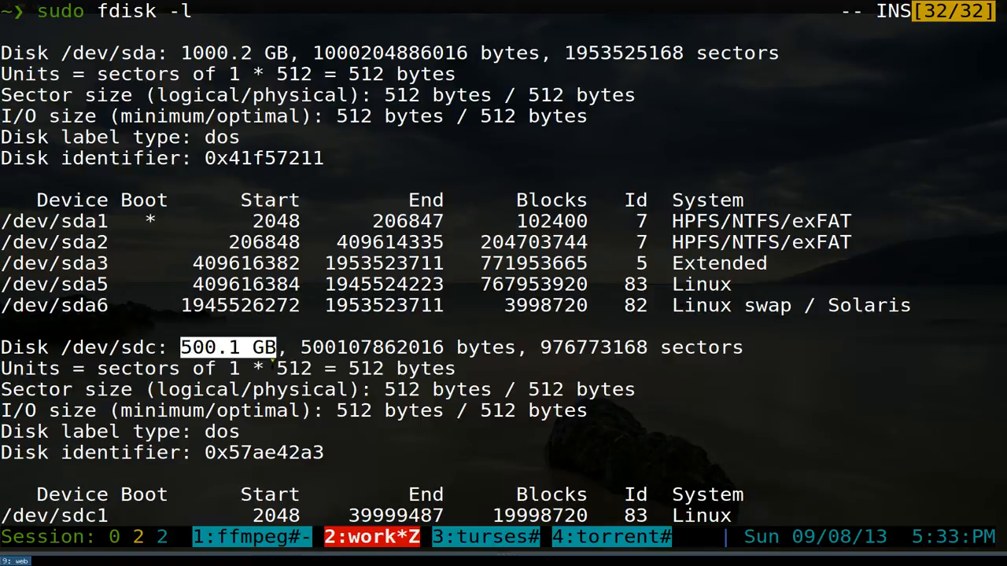
scroll(down, 3)
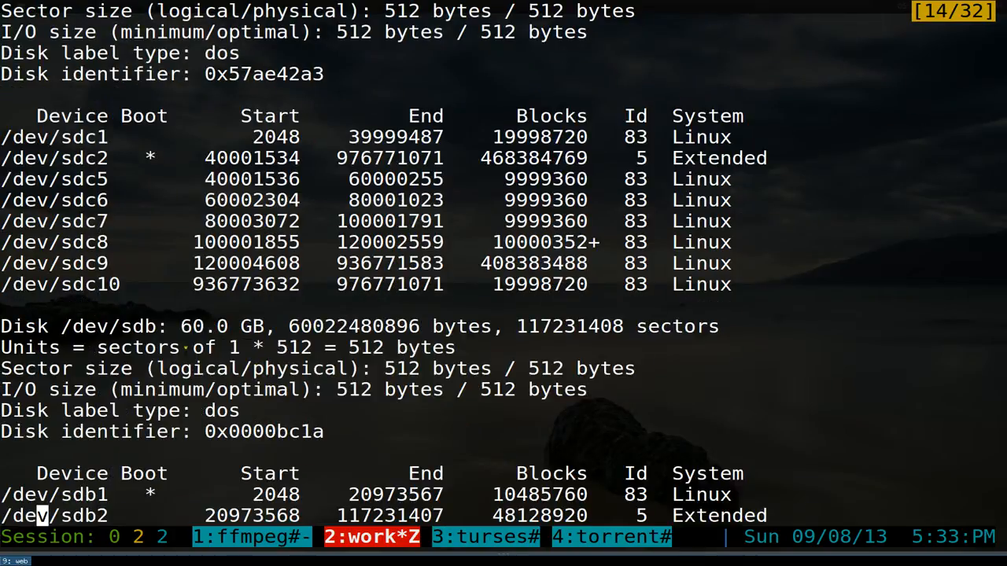
scroll(down, 3)
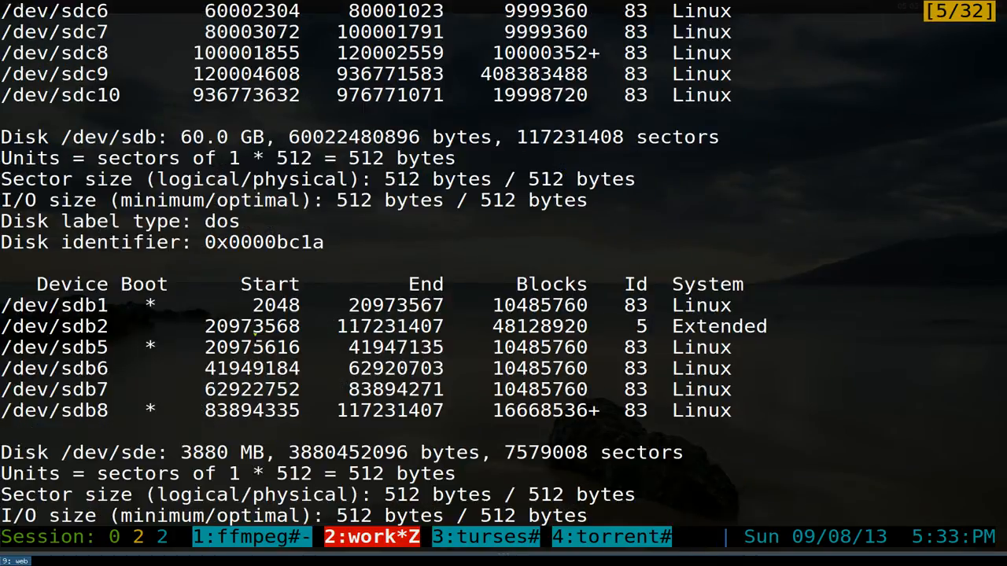
scroll(down, 3)
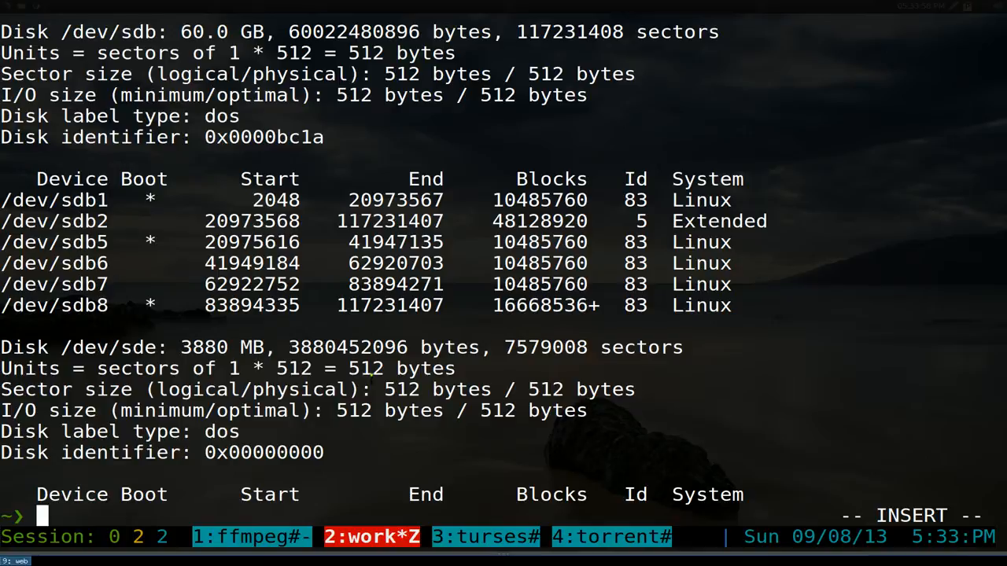
- Clear the fdisk listing from the terminal, leaving an empty prompt
double_click(136, 348)
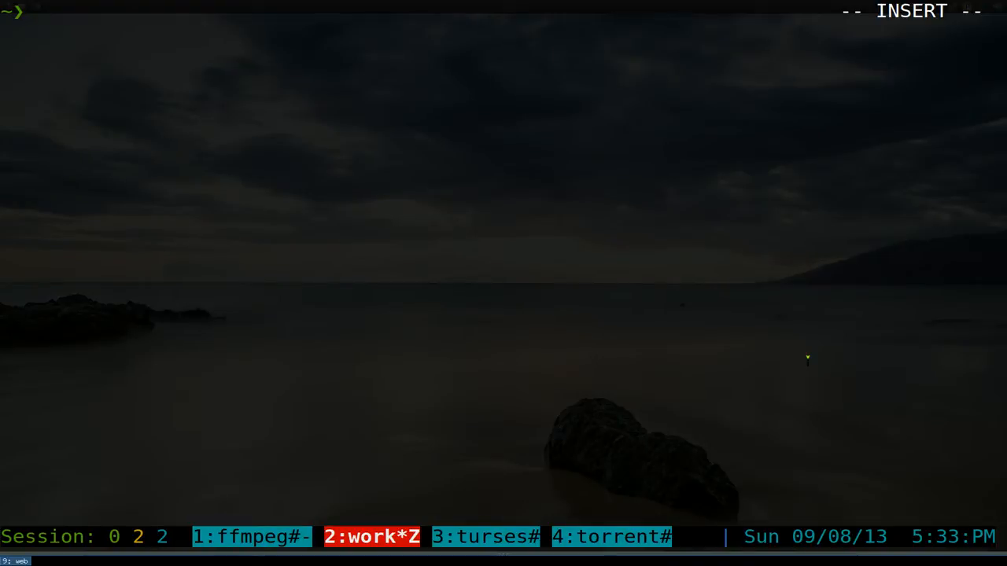
text(man mkf)
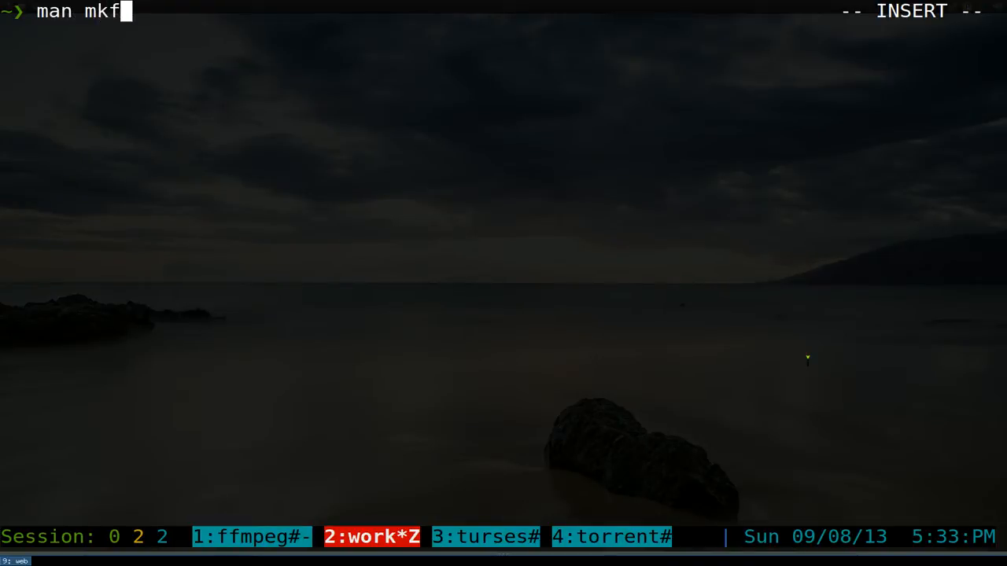
key(Return)
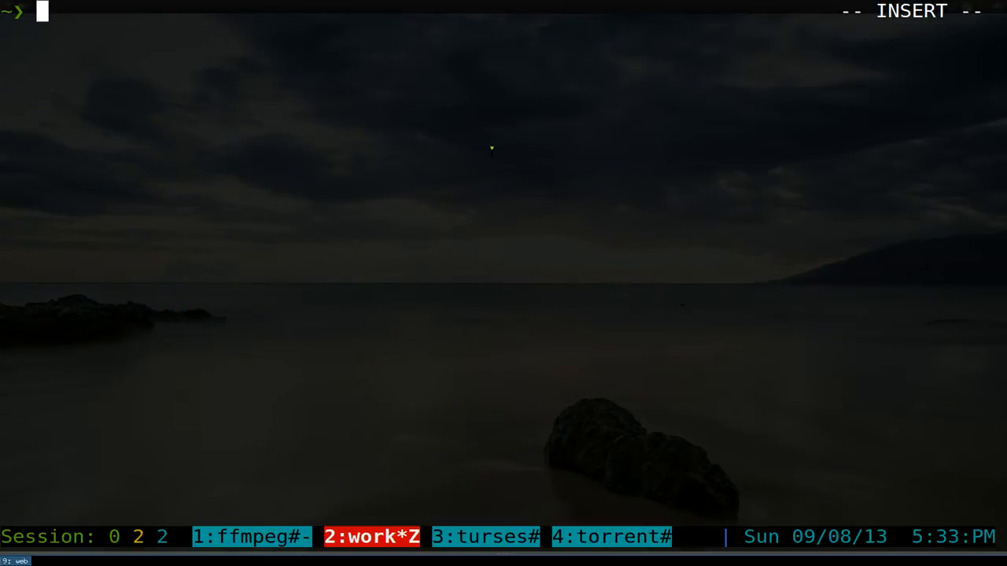
- Compose sudo mkfs. and cycle the completion list (ext3, cramfs, ext2, ext4...) to settle on mkfs.fat
text(sudo)
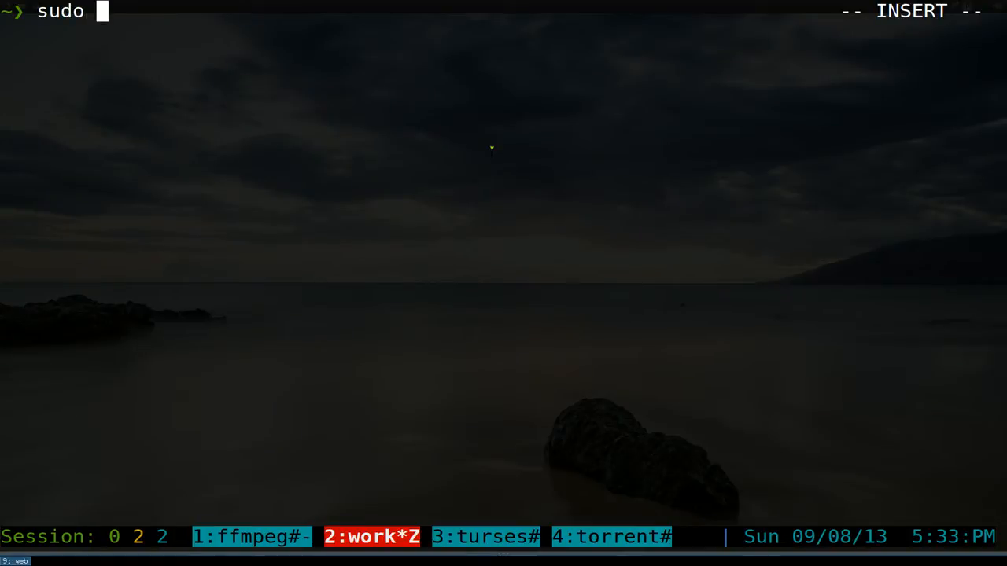
text(mkfs.)
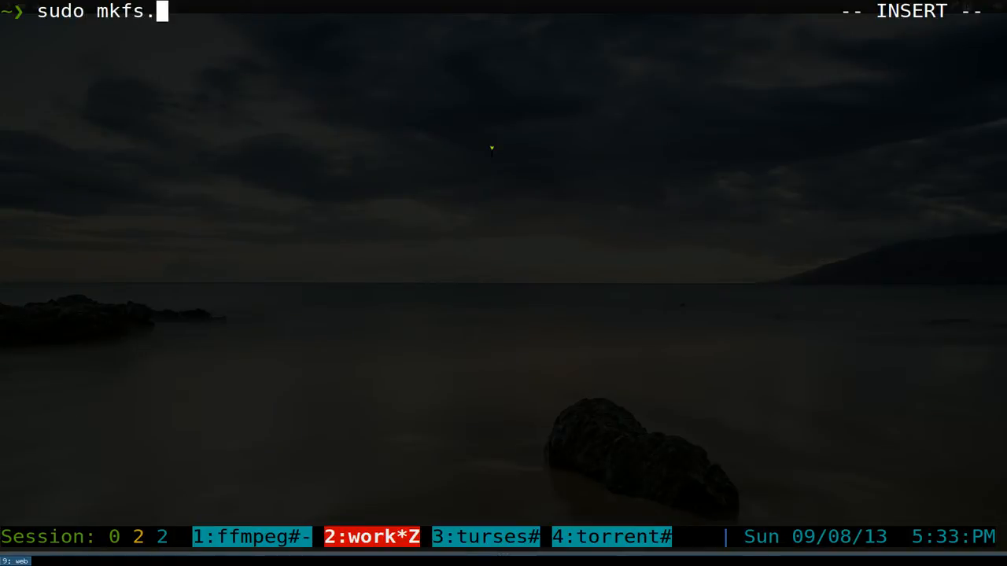
key(Tab)
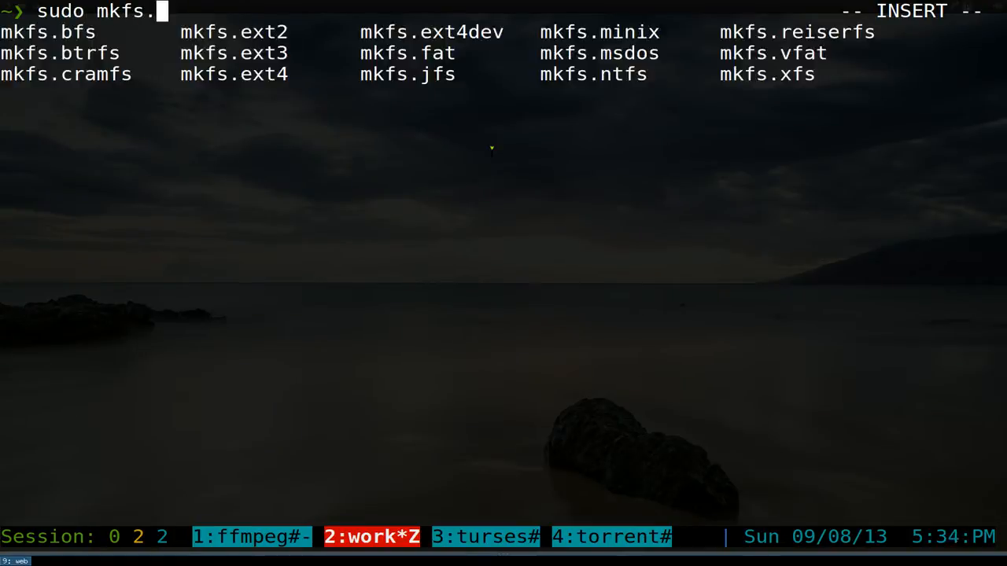
text(ext3)
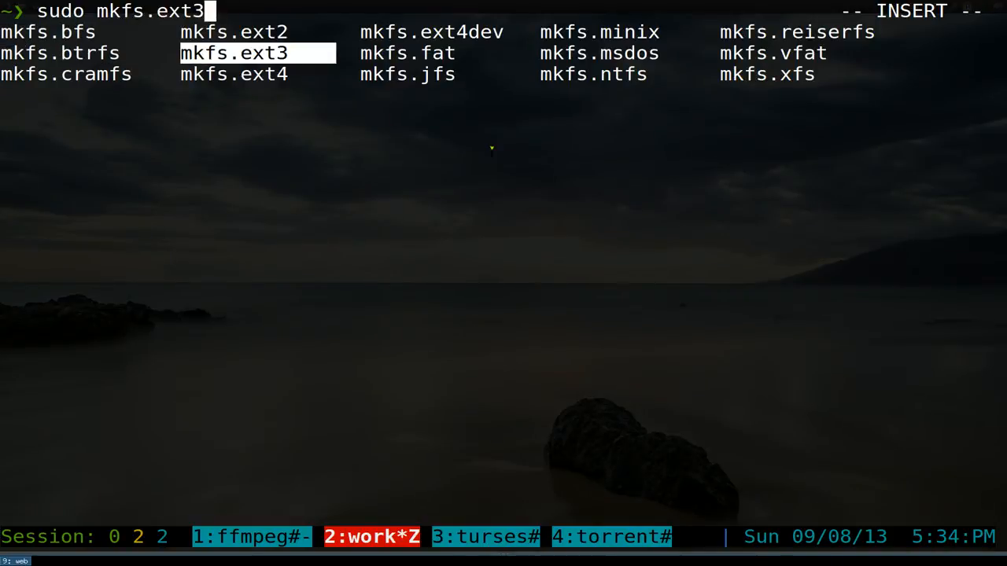
key(Tab)
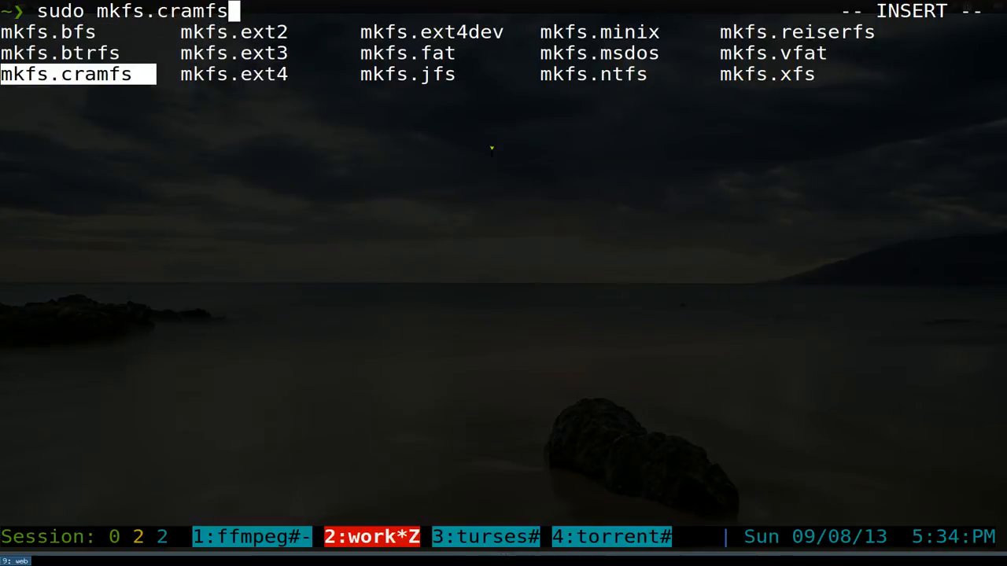
key(Tab)
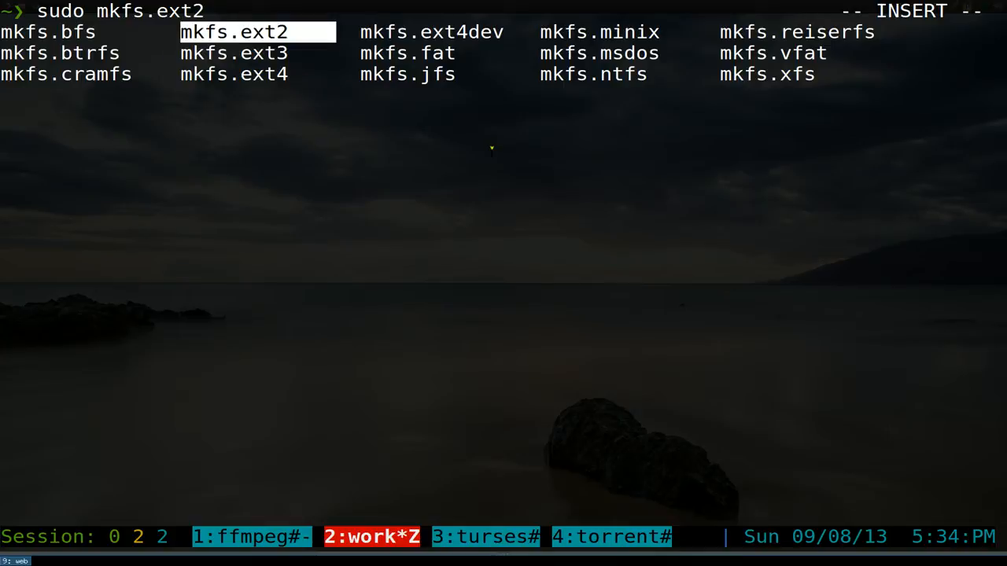
key(Tab)
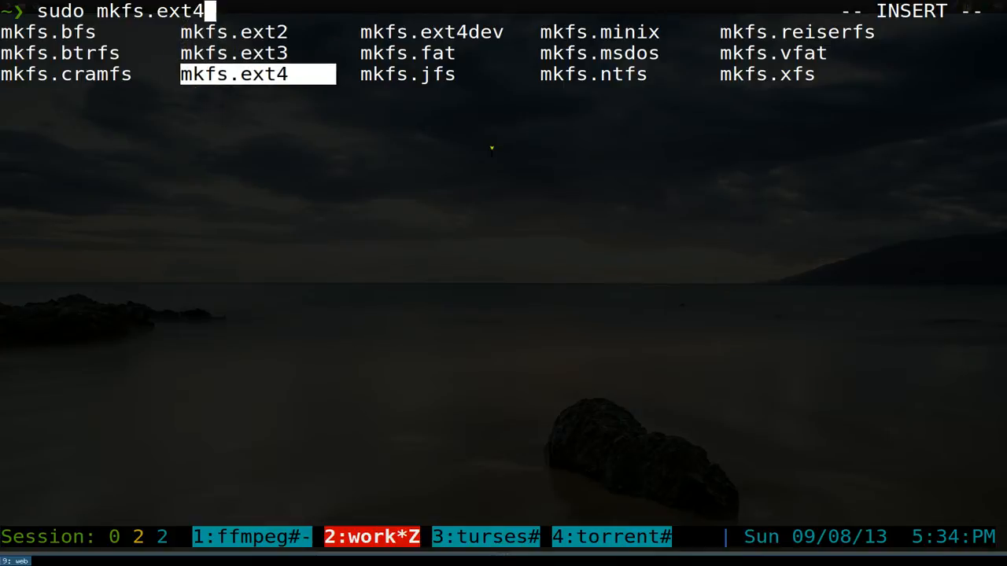
key(Tab)
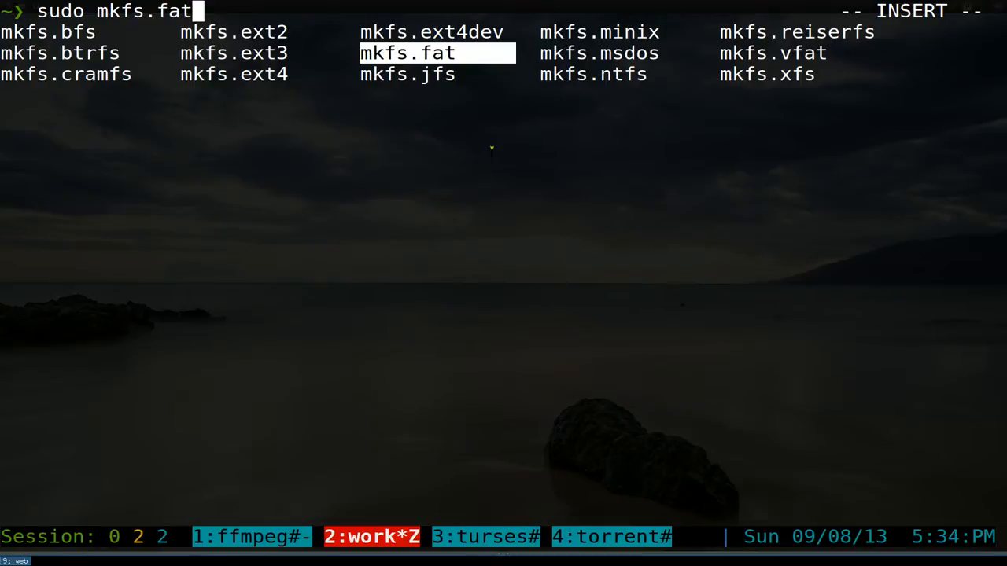
key(Tab)
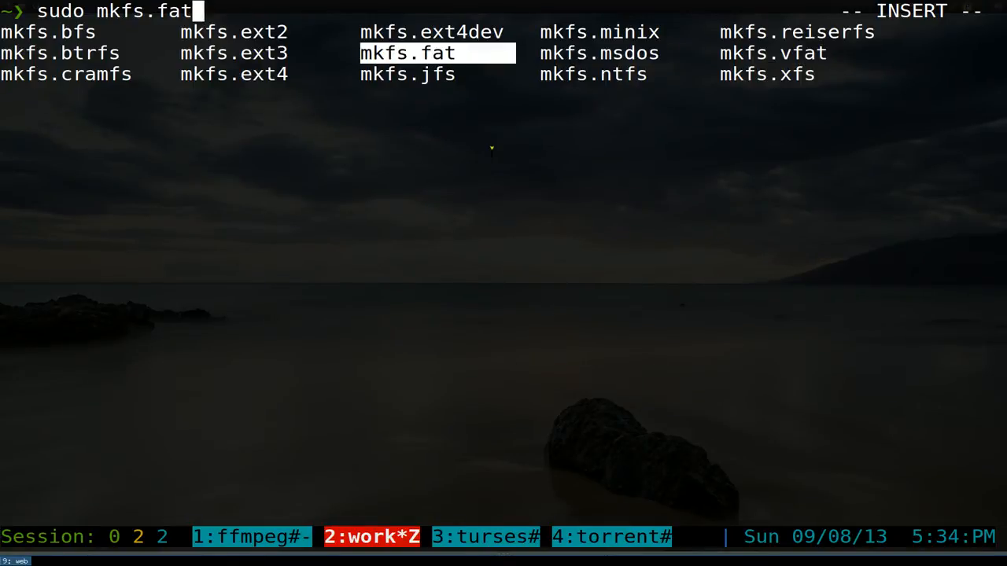
key(Tab)
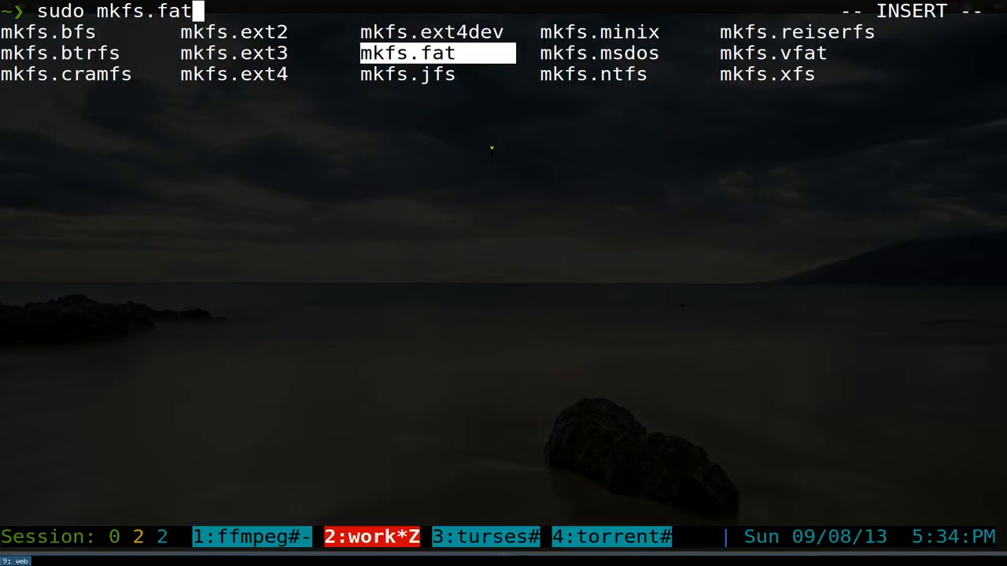
key(Tab)
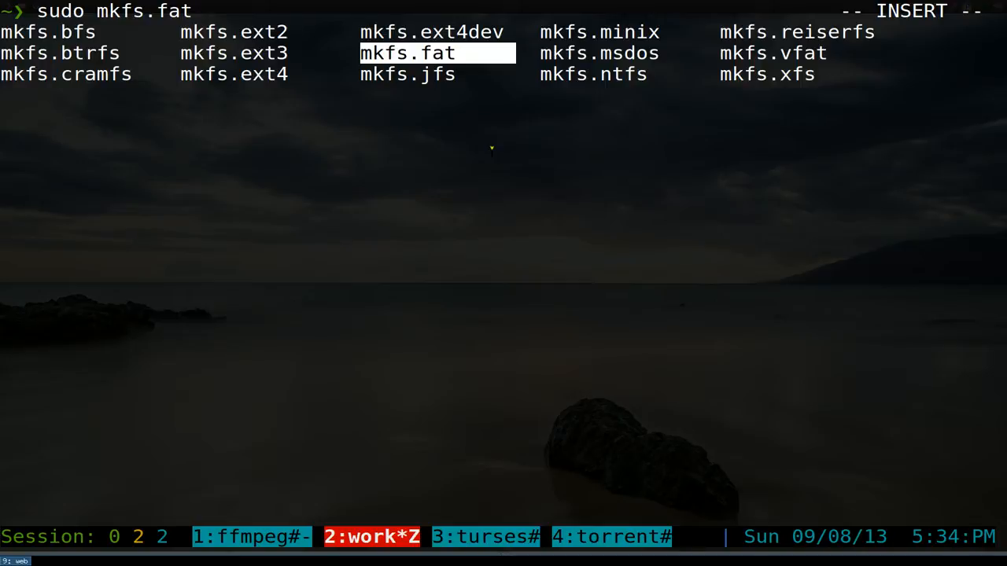
key(Tab)
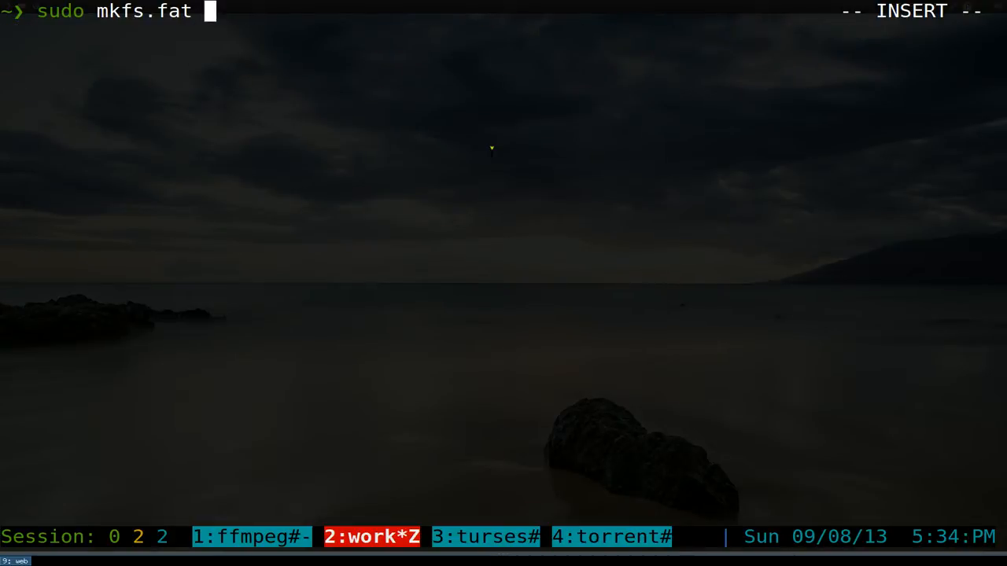
- Add the -F 32 option and the volume label -n "Gotbletu" to the mkfs.fat command
key(BackSpace)
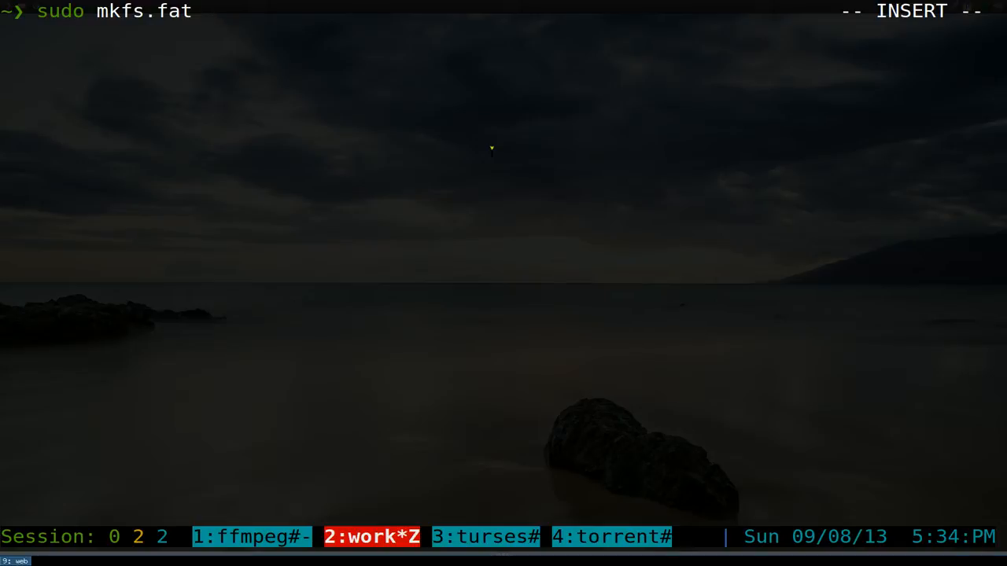
text(-F)
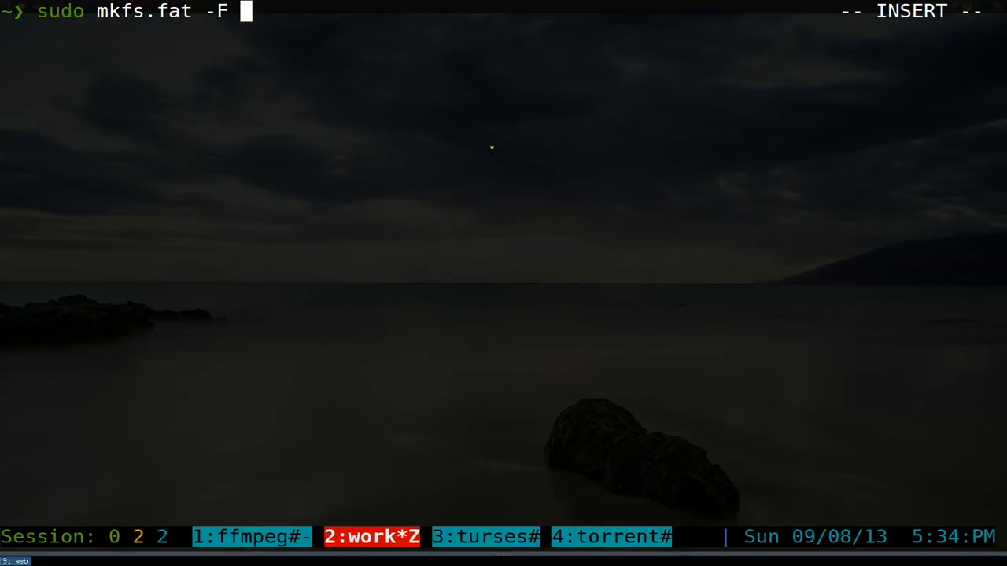
text(32)
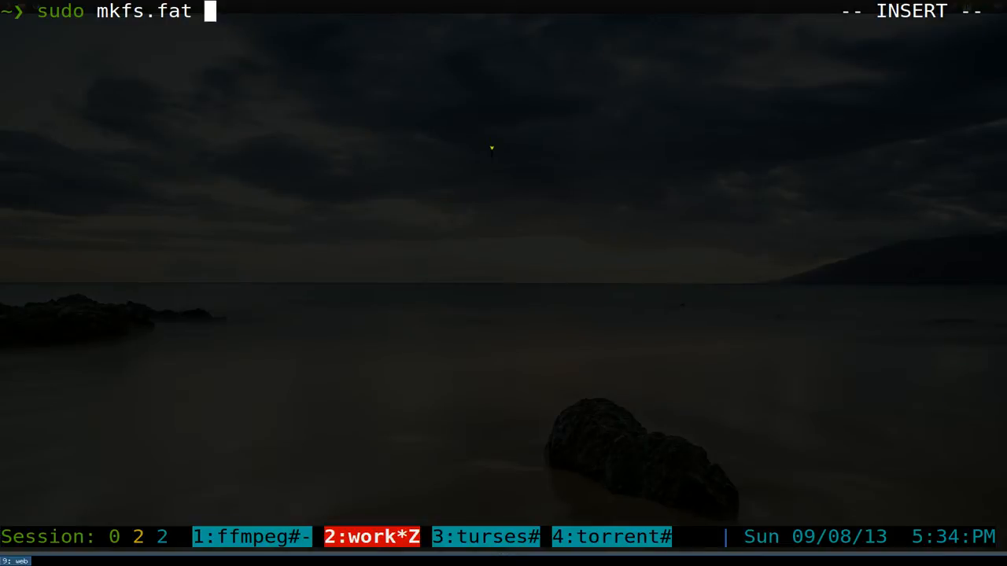
text(-n)
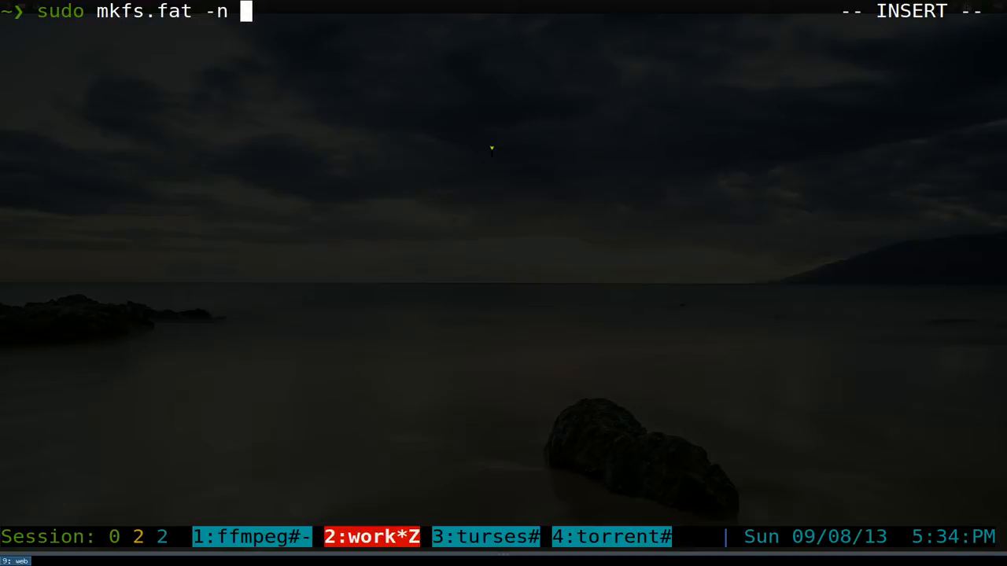
text(")
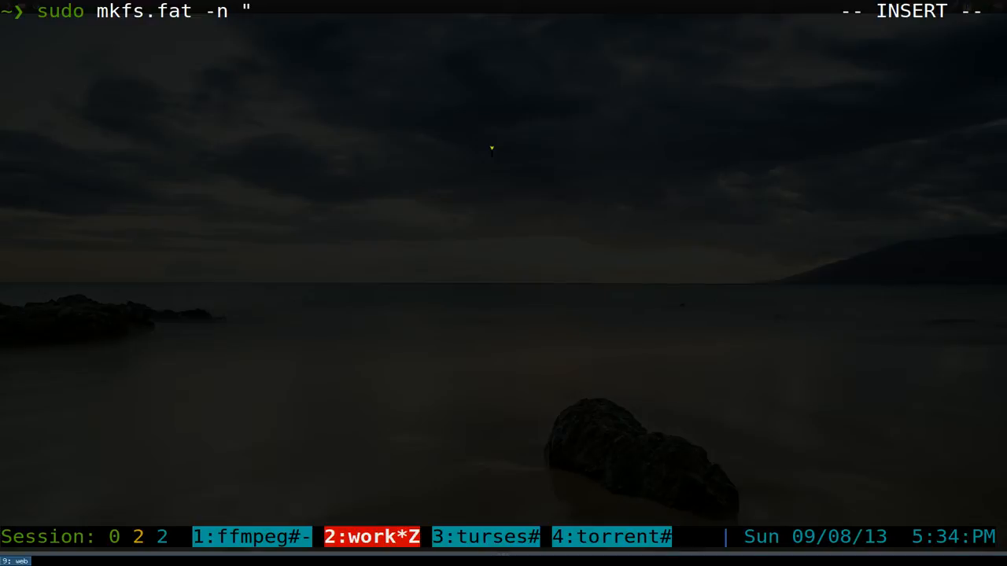
text(Go)
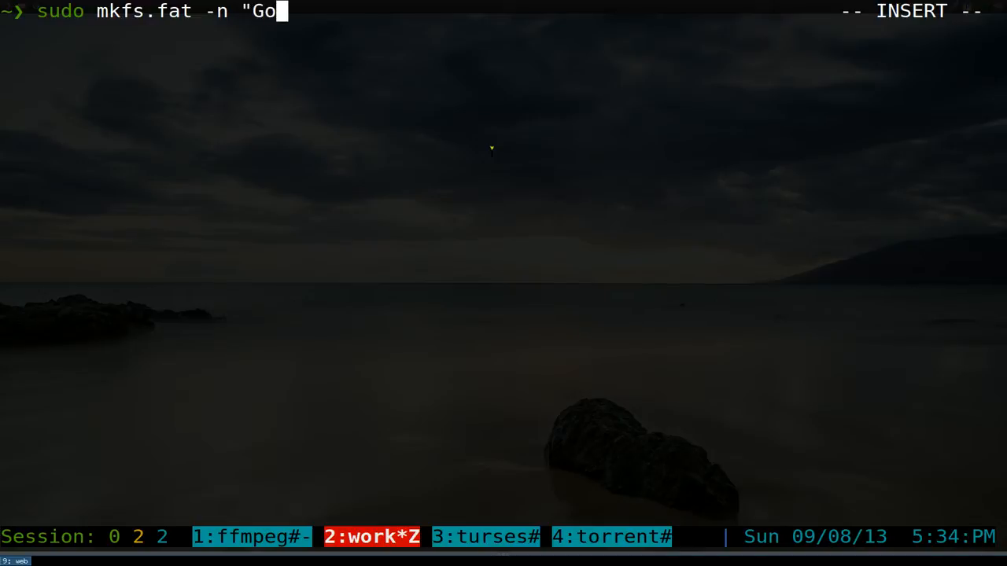
text(tbletu)
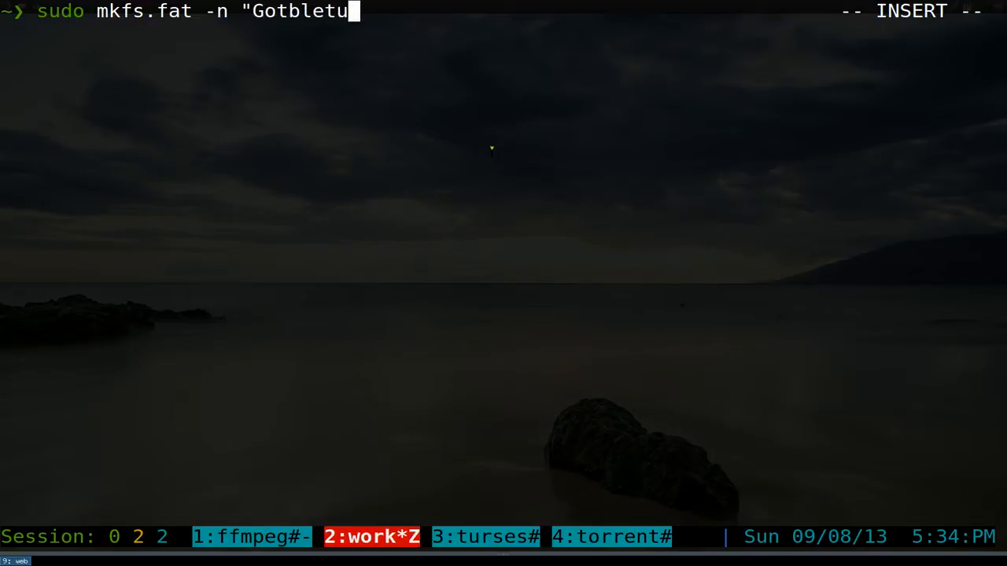
text(")
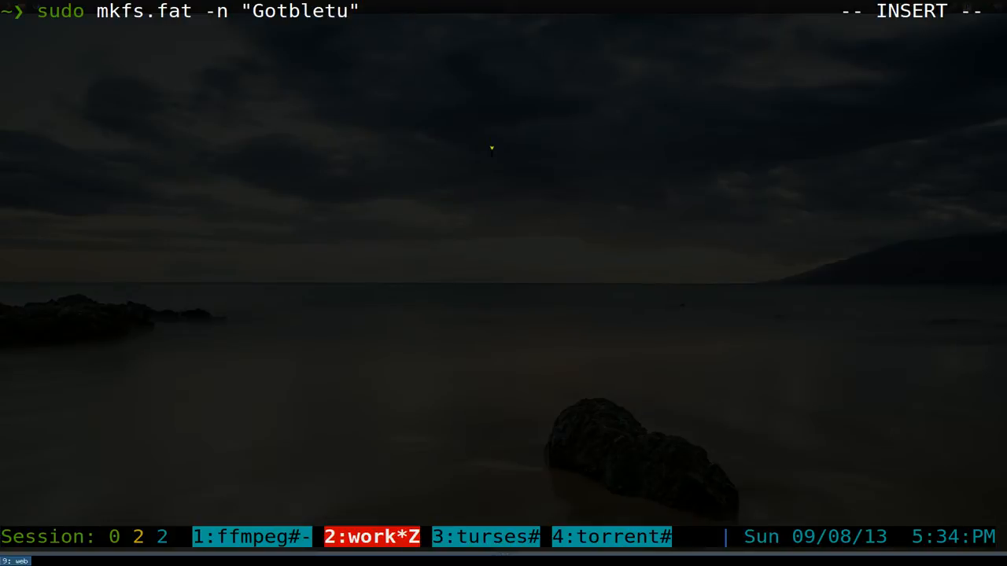
- Target /dev/sde and run the FAT format command
text(/d)
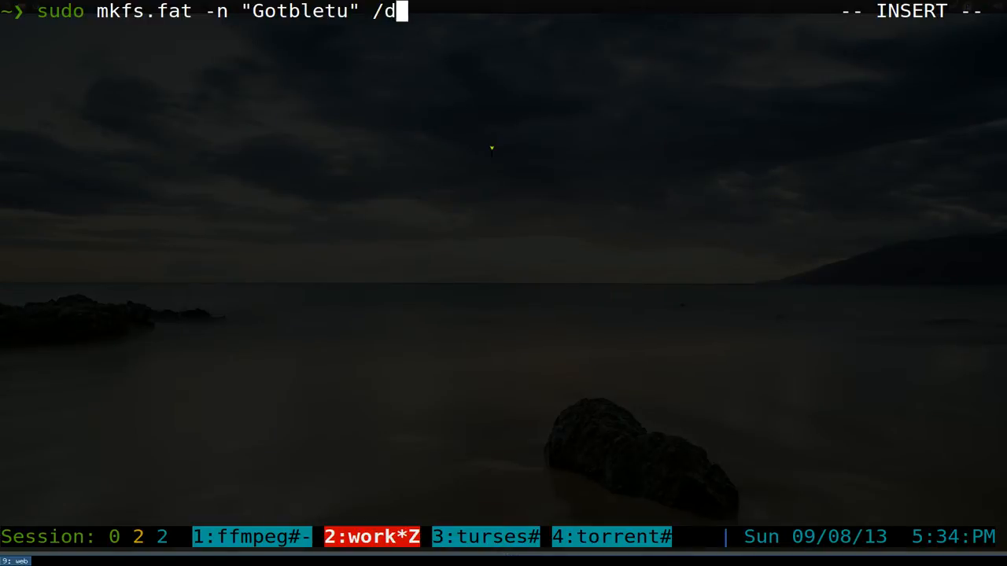
text(ev/sde)
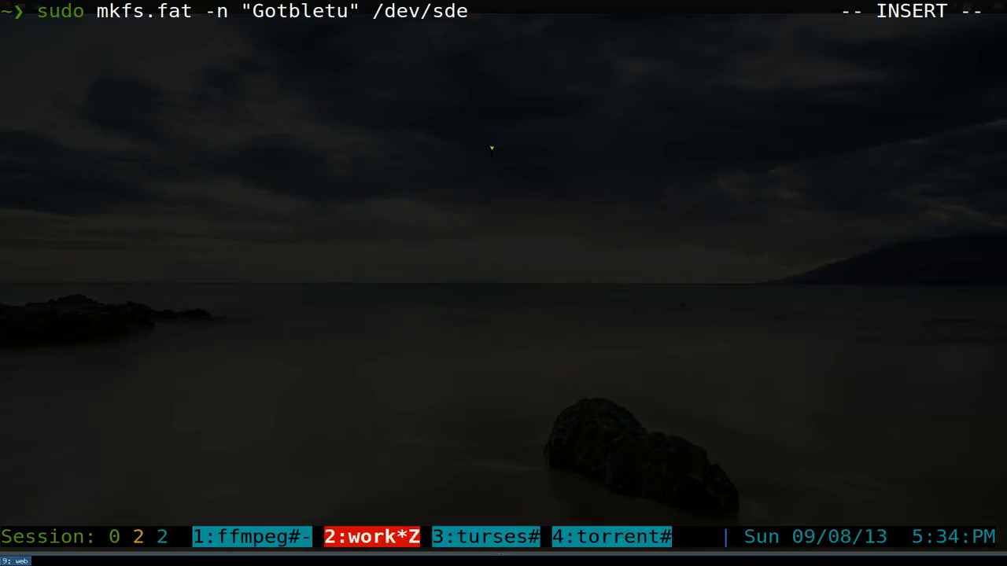
key(Return)
text(thun)
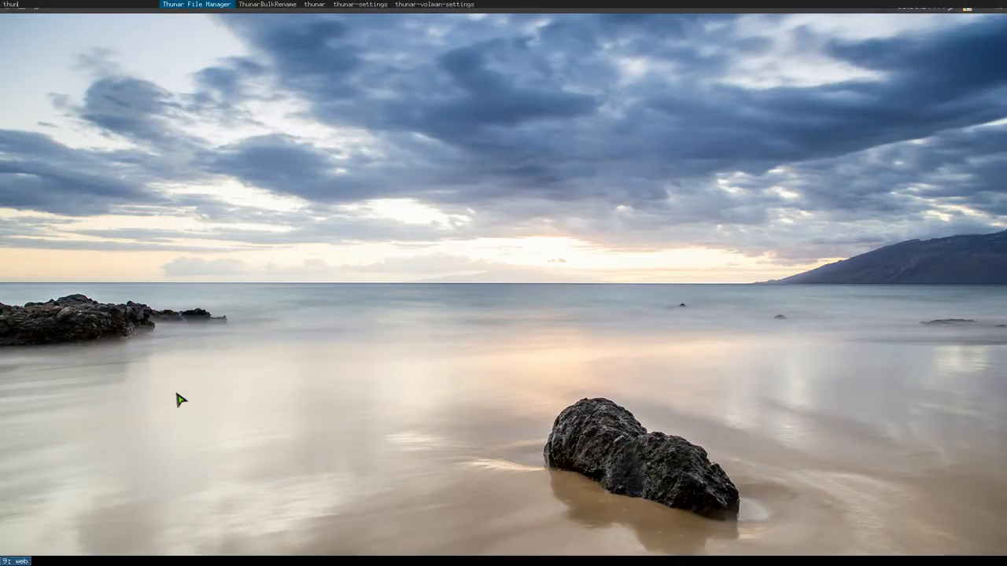
- Bring Thunar forward and unmount the USB stick from the Devices pane
click(195, 3)
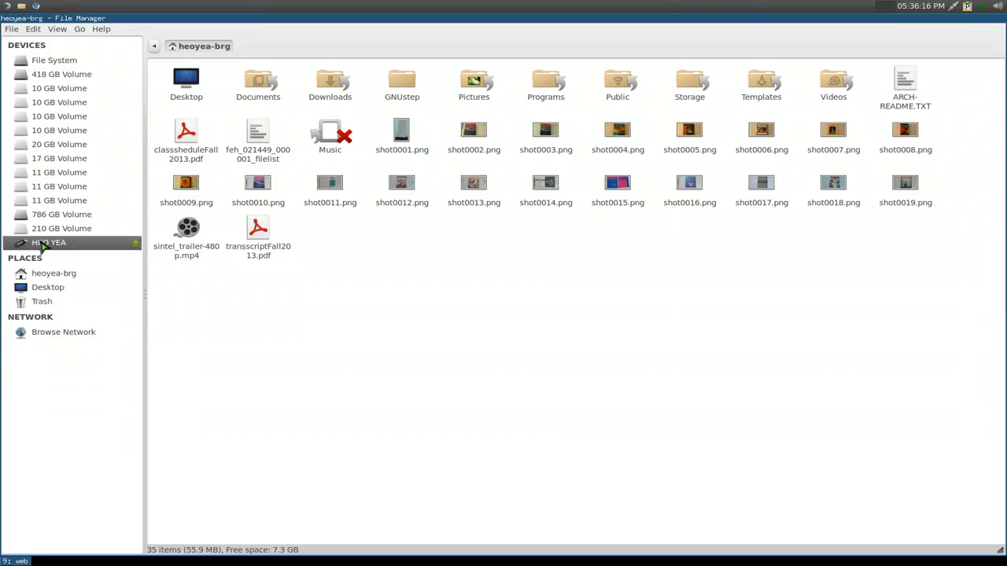
click(53, 274)
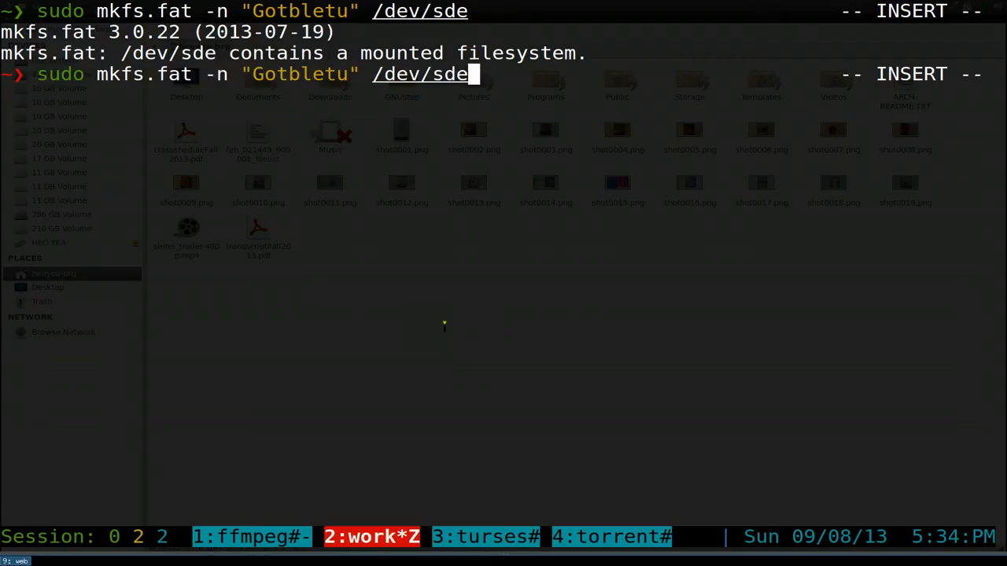
- Rerun mkfs.fat, then add the -I whole-device override and format /dev/sde as GOTBLETU
key(Return)
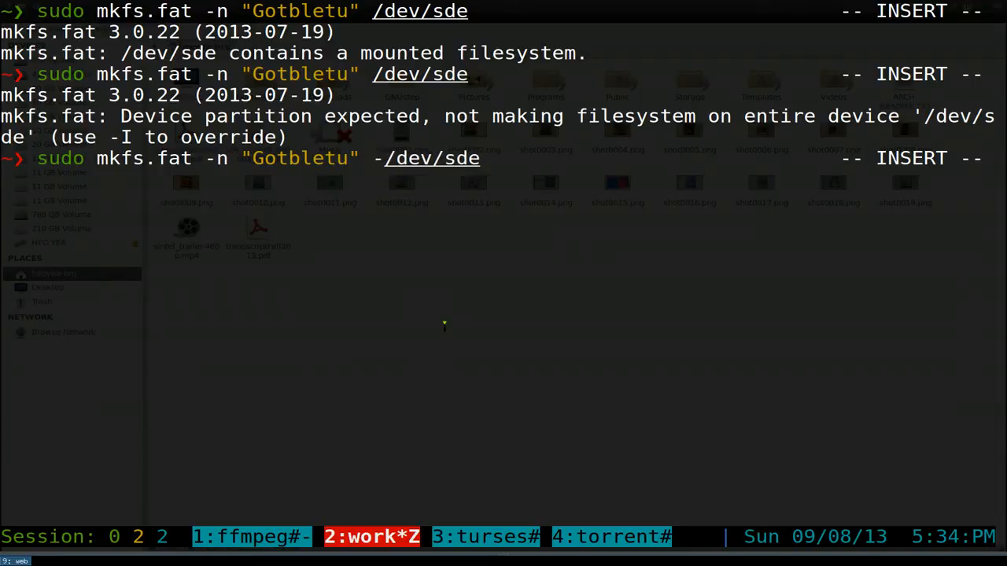
text(-I)
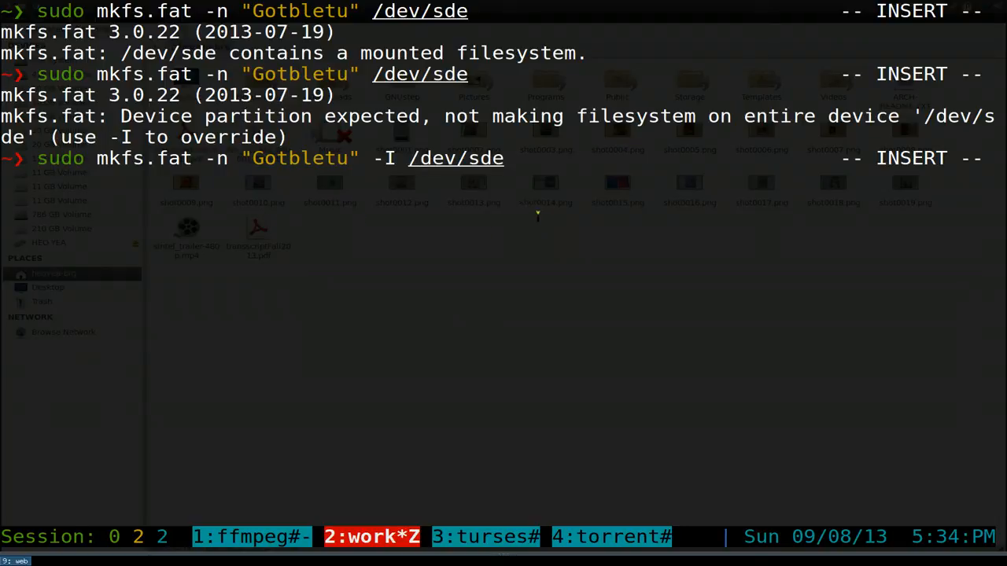
key(Return)
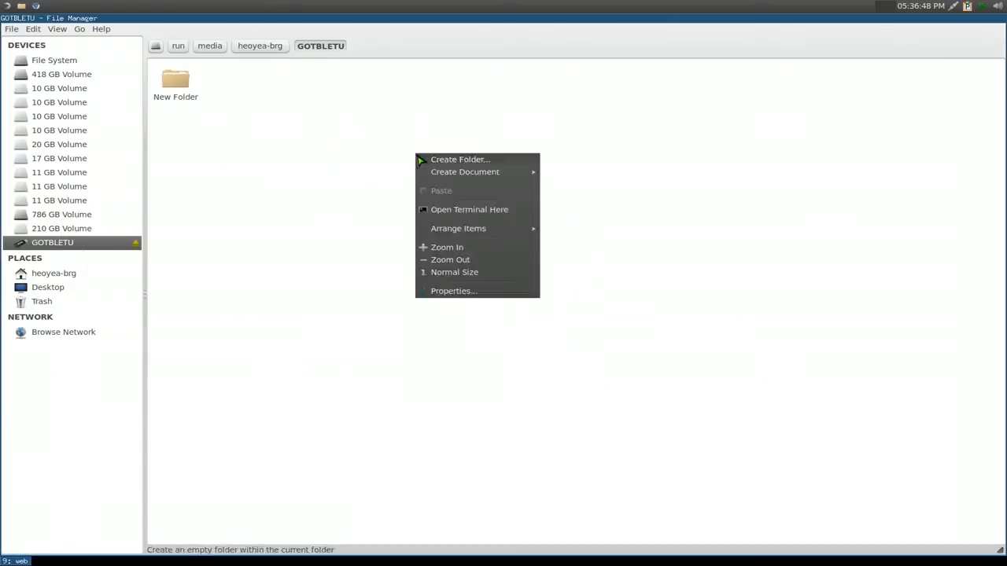
- Create a New Empty File with its default name on the GOTBLETU drive
click(464, 171)
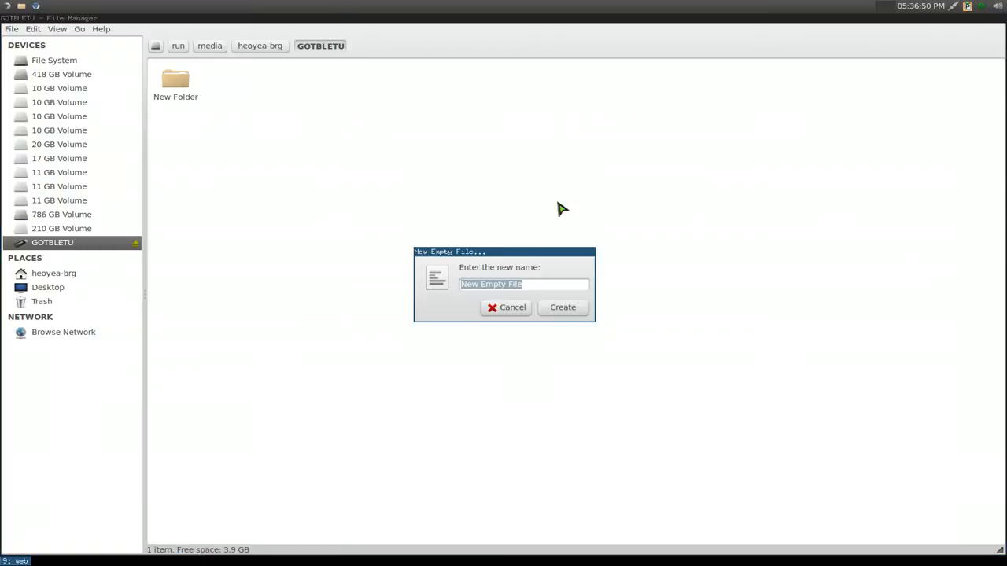
click(563, 307)
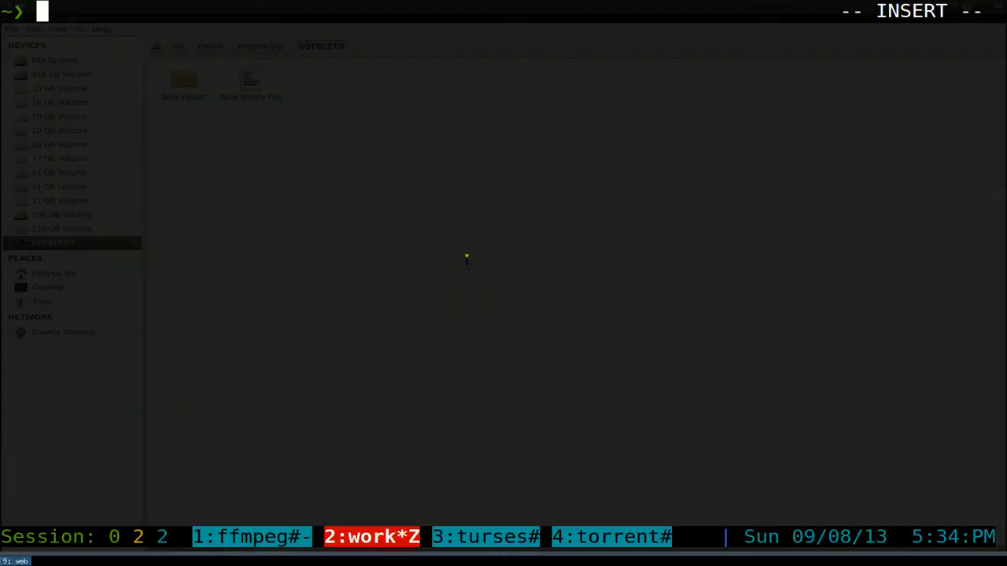
- Compose sudo mkfs.ext2 with the -L label option, correcting a stray -n
text(sudo)
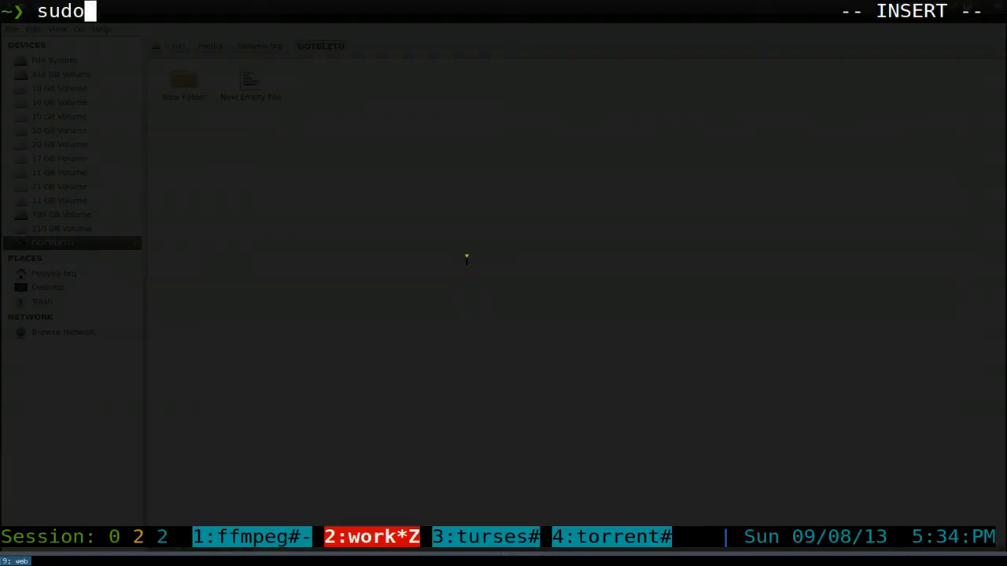
text(mkfs)
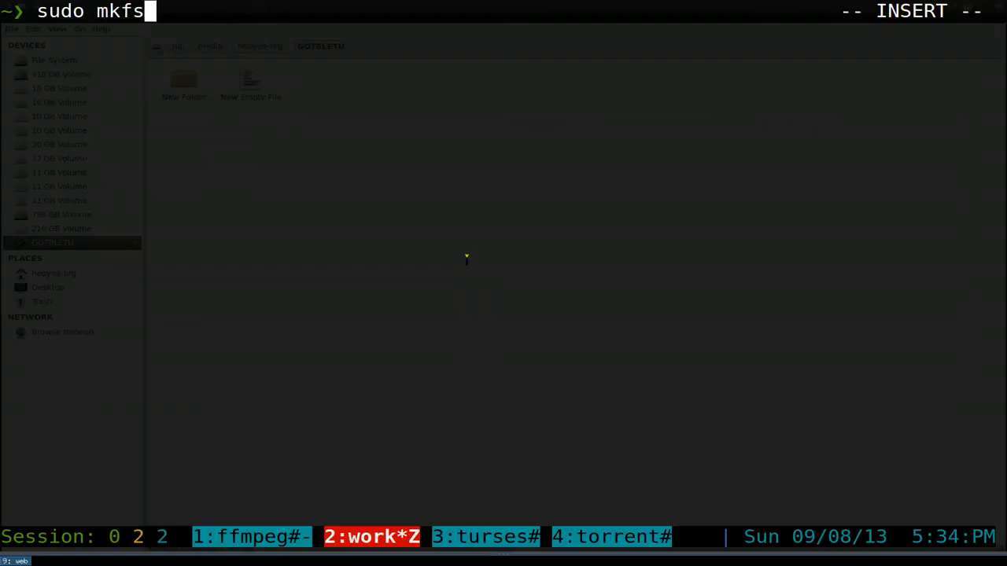
text(.)
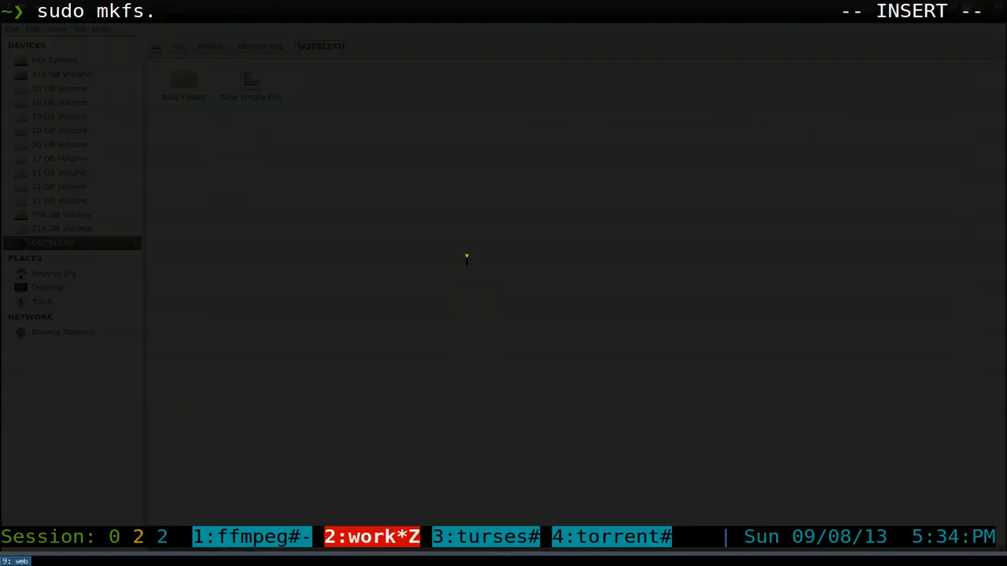
text(ext)
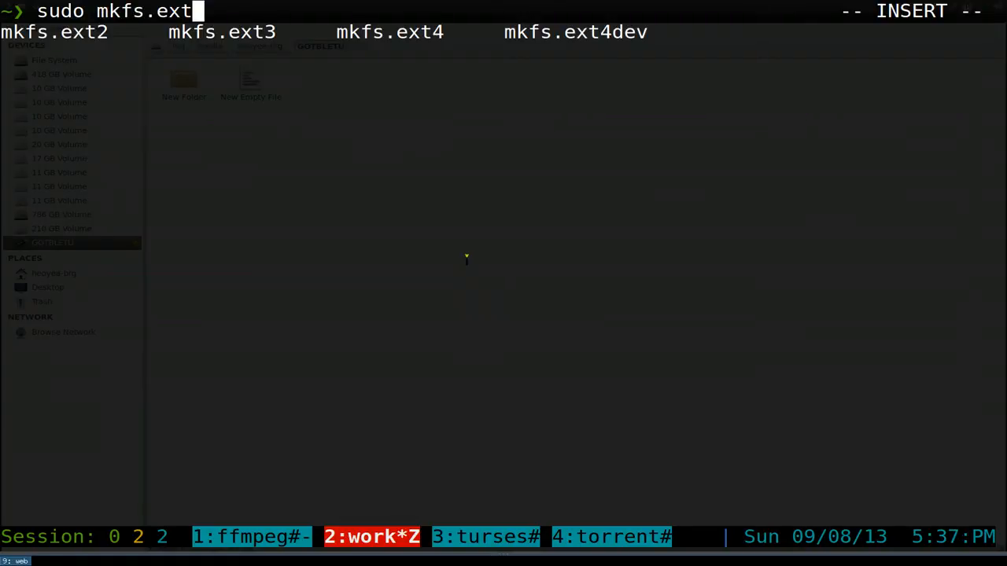
text(2)
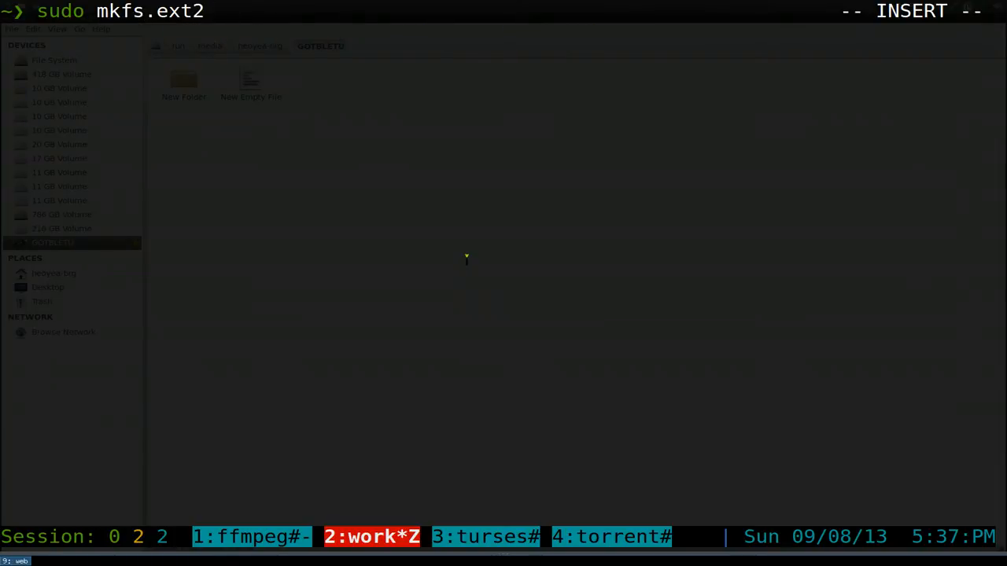
text(-n)
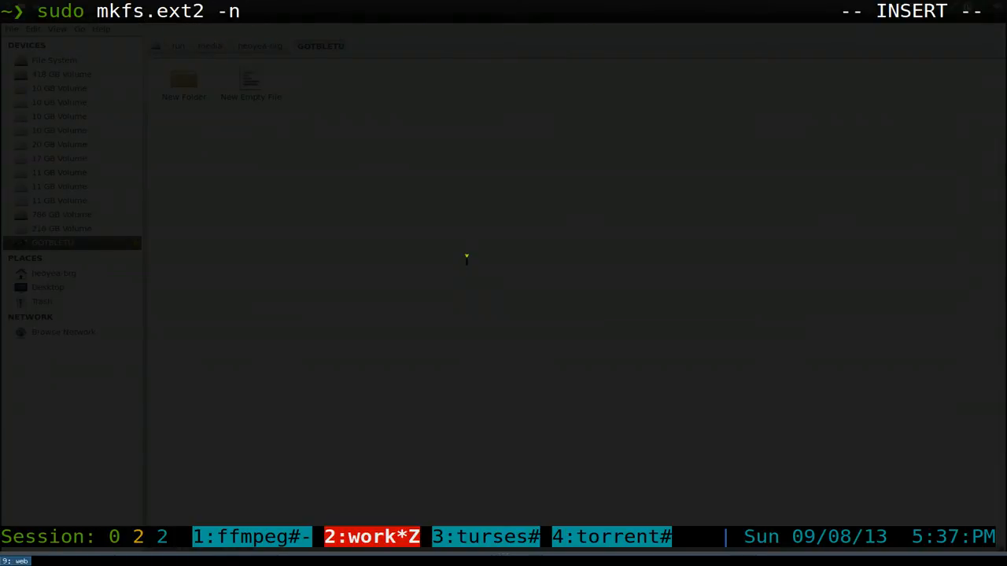
key(BackSpace)
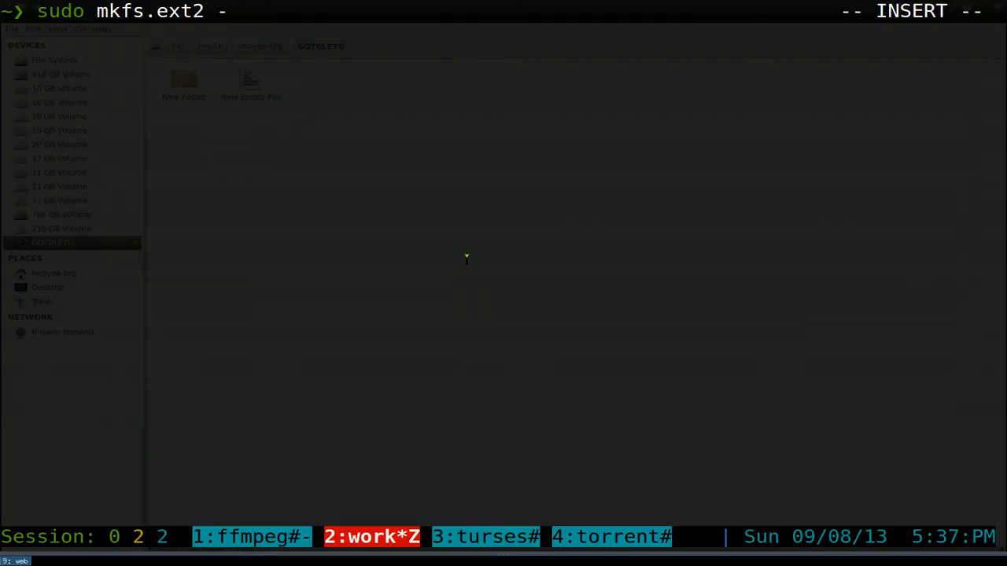
text(-L ")
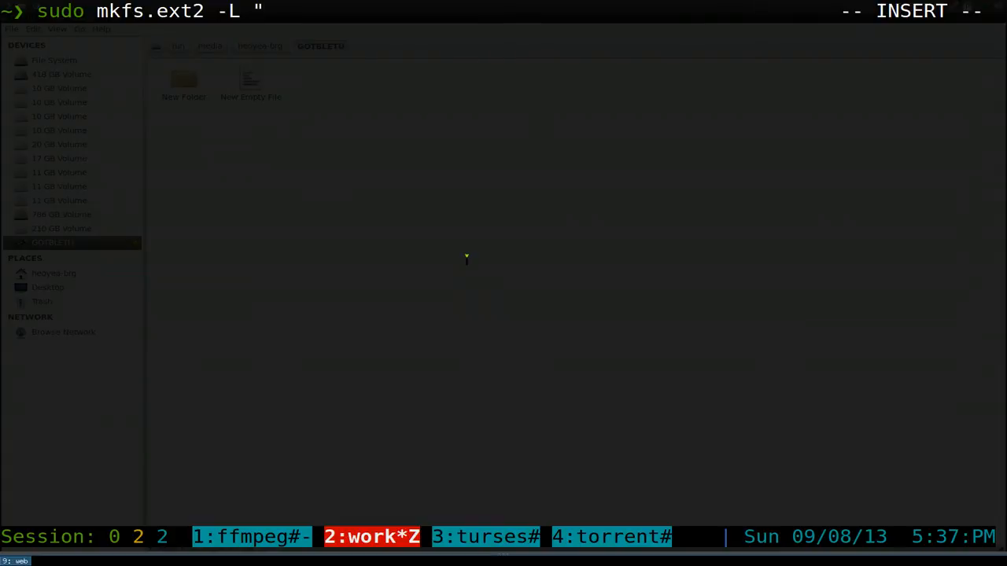
- Label it "Heo yEa", target /dev/sde and run the ext2 format, reaching the whole-device prompt
text(Heo)
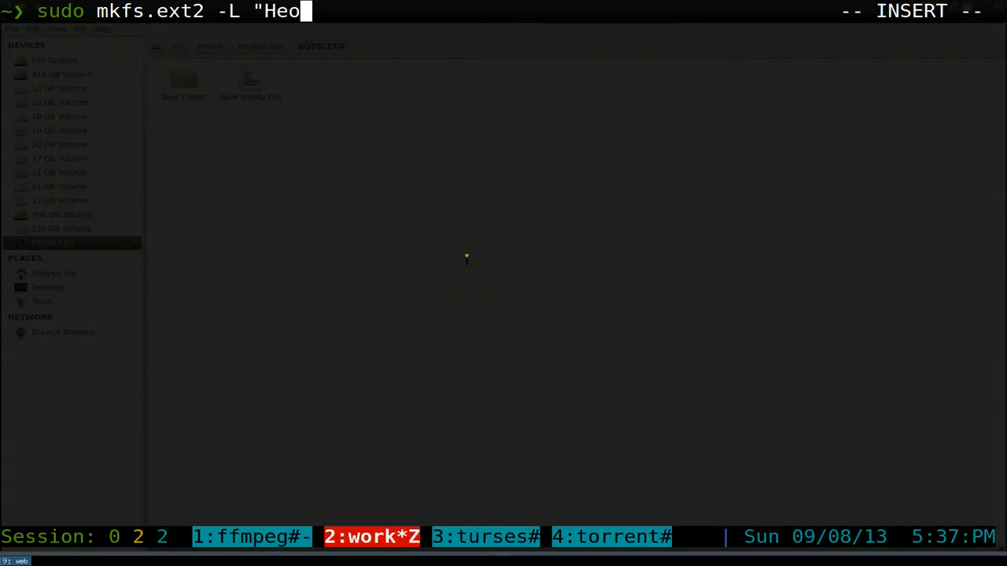
text(yEa)
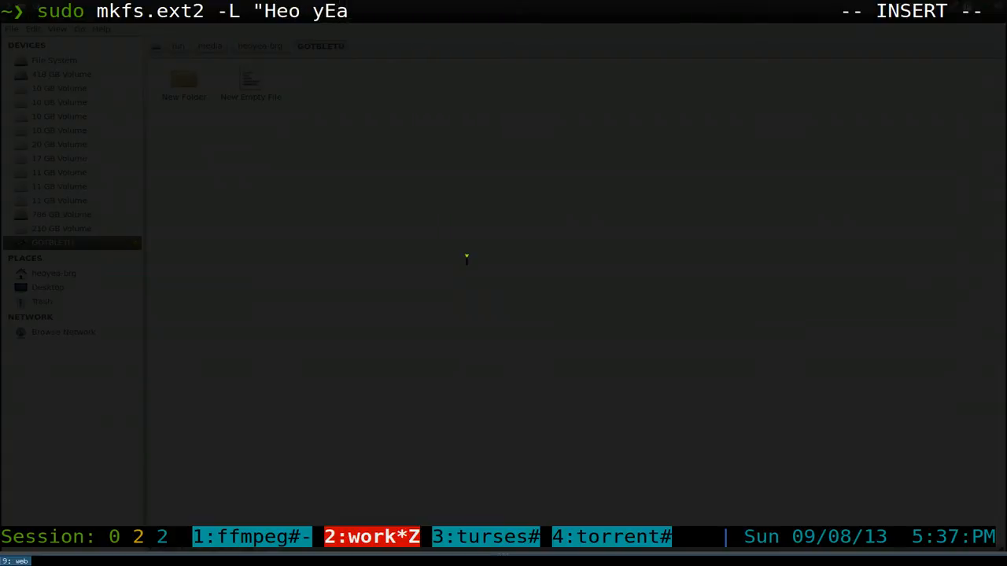
text(")
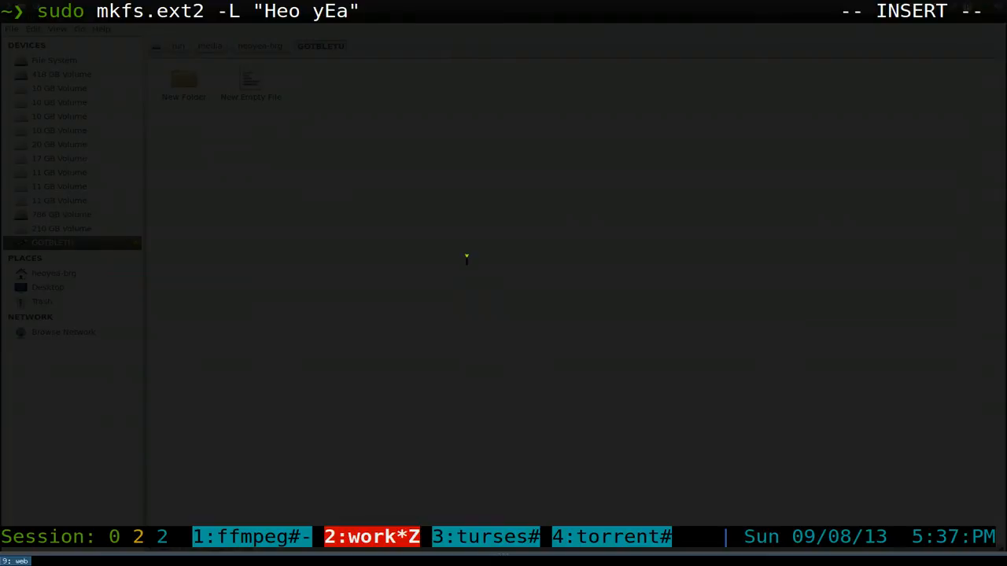
text(/)
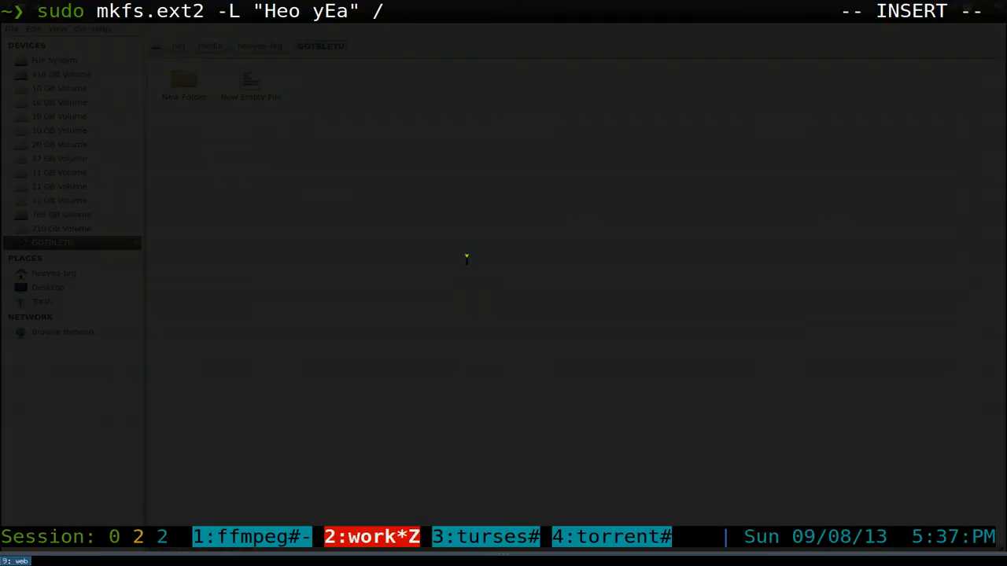
text(dev/sde)
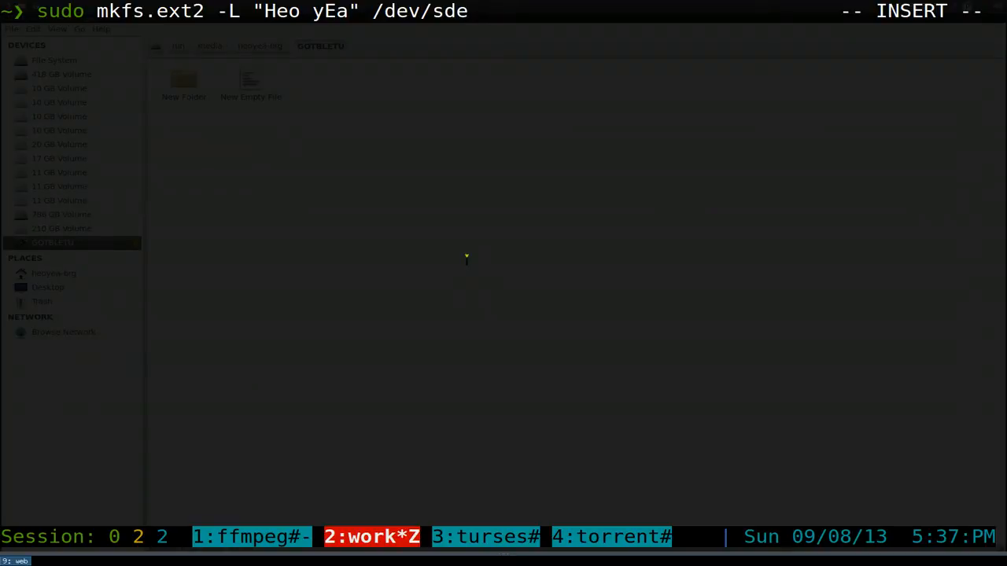
key(Return)
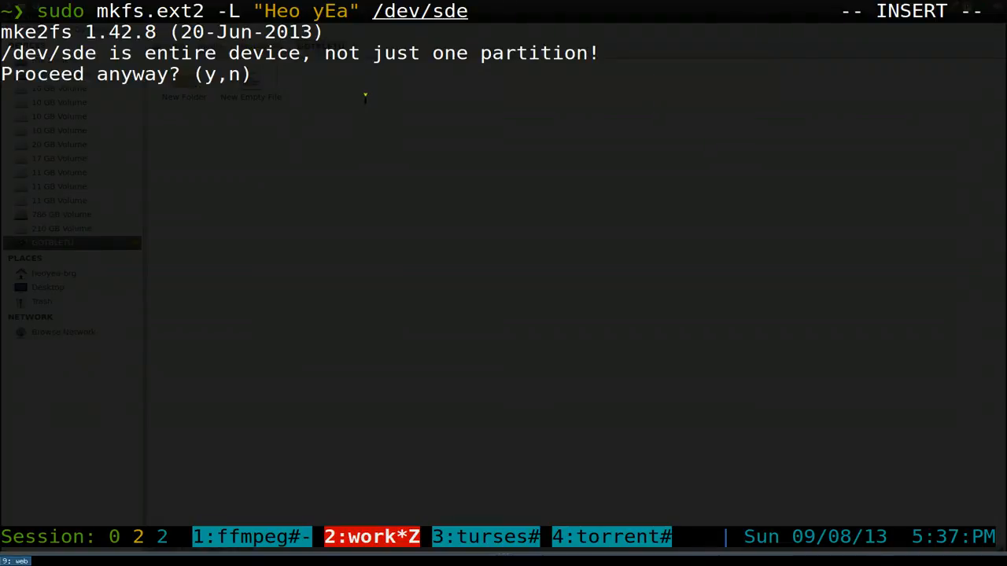
- Answer y to mkfs's whole-device prompt and rerun the command after the mounted-device refusal
text(y)
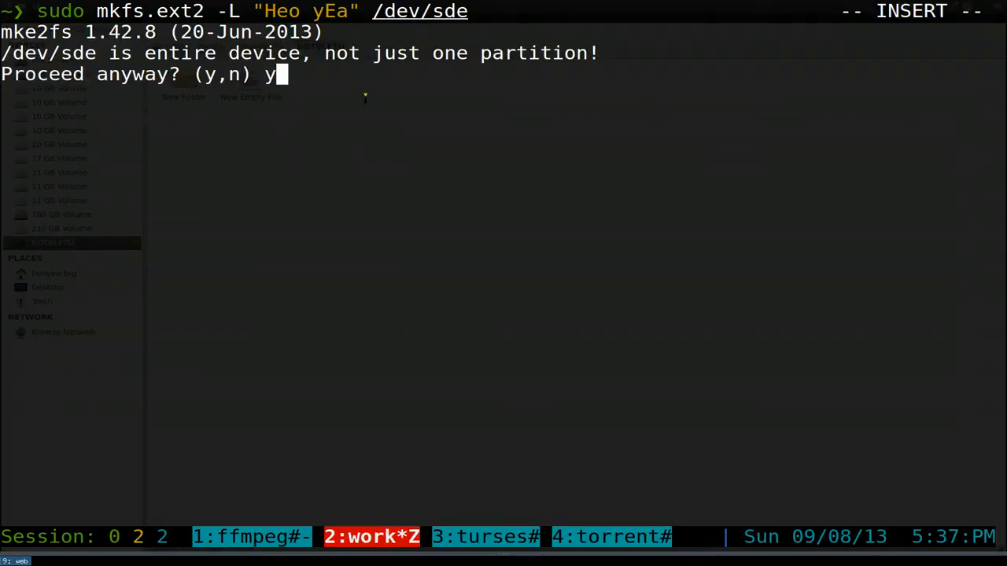
key(Return)
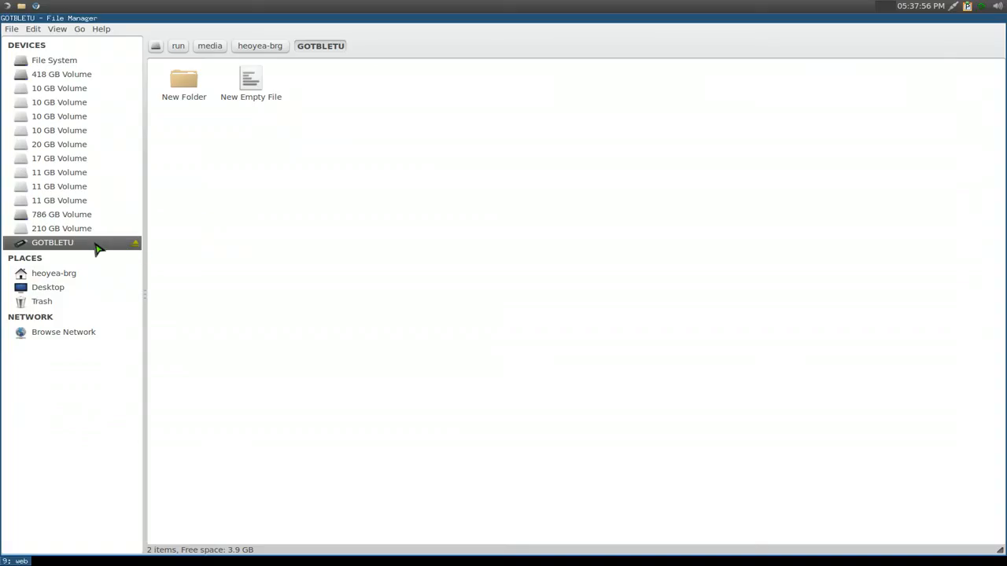
click(53, 274)
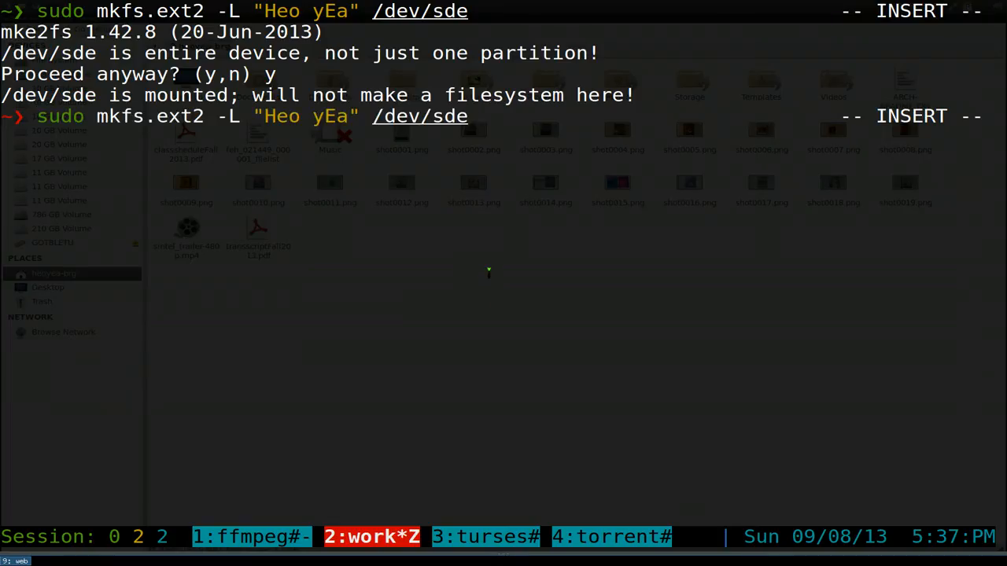
key(Return)
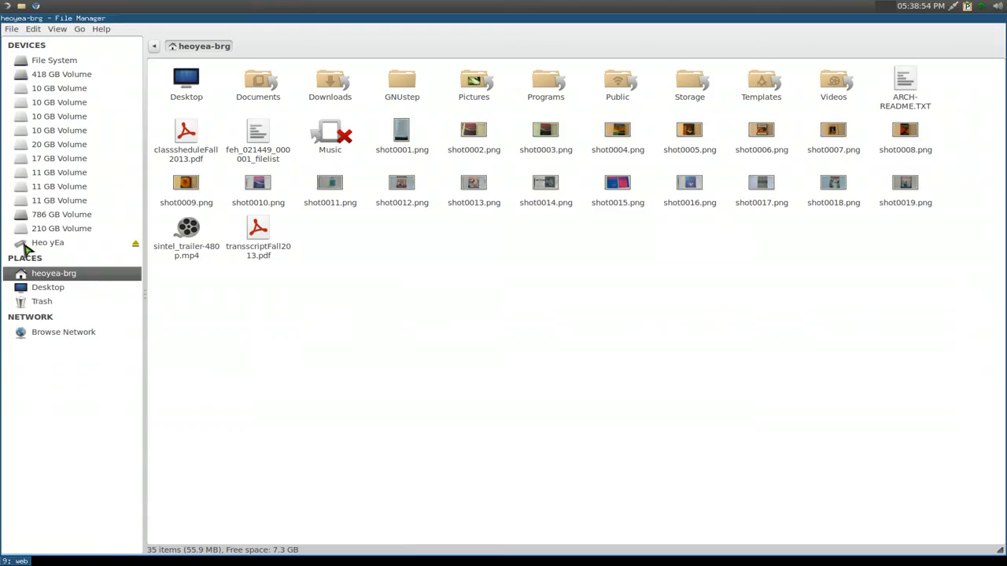
mouse_move(64, 251)
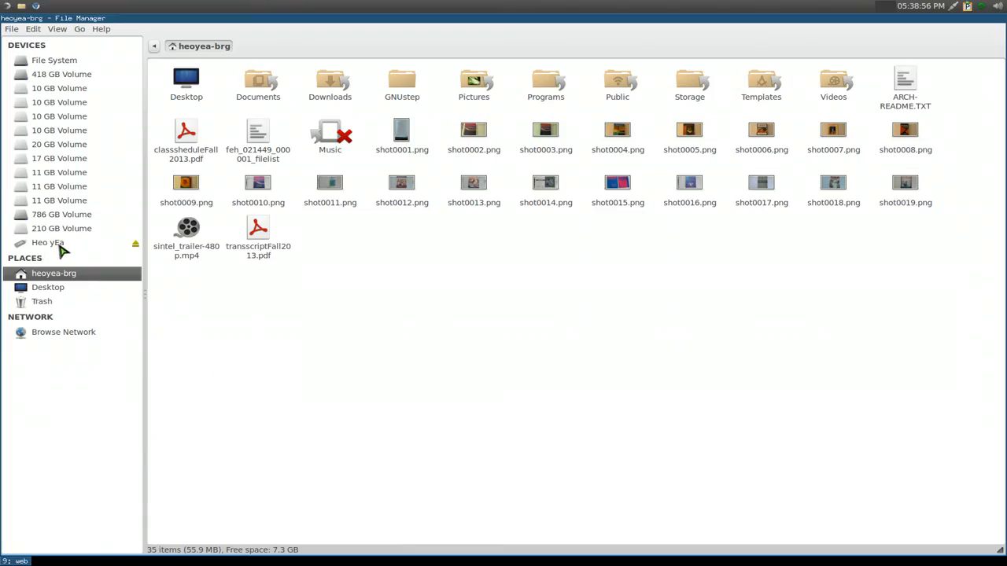
- Open the empty Heo yEa volume and find Create Folder greyed out in its context menu
click(48, 242)
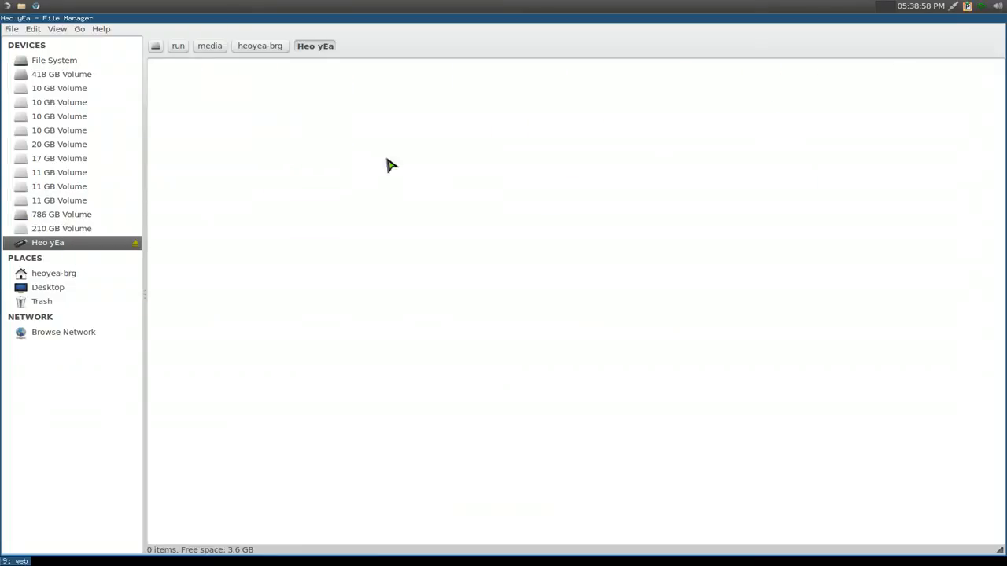
right_click(391, 165)
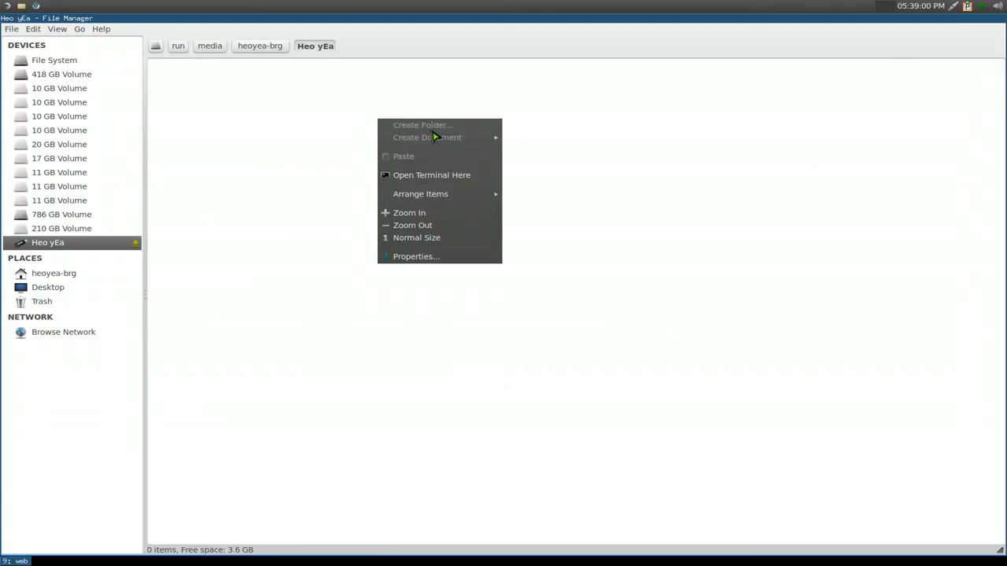
mouse_move(427, 145)
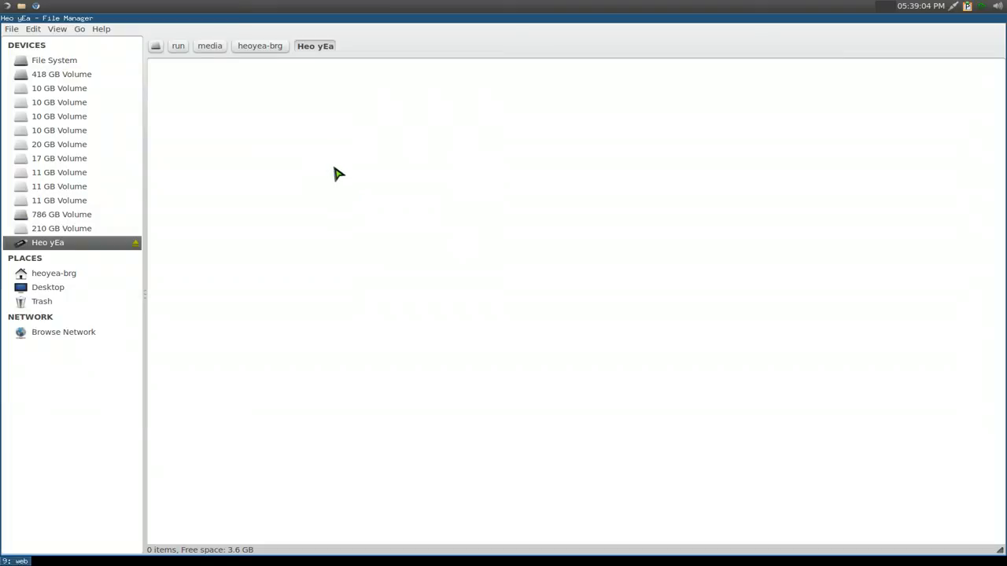
right_click(336, 173)
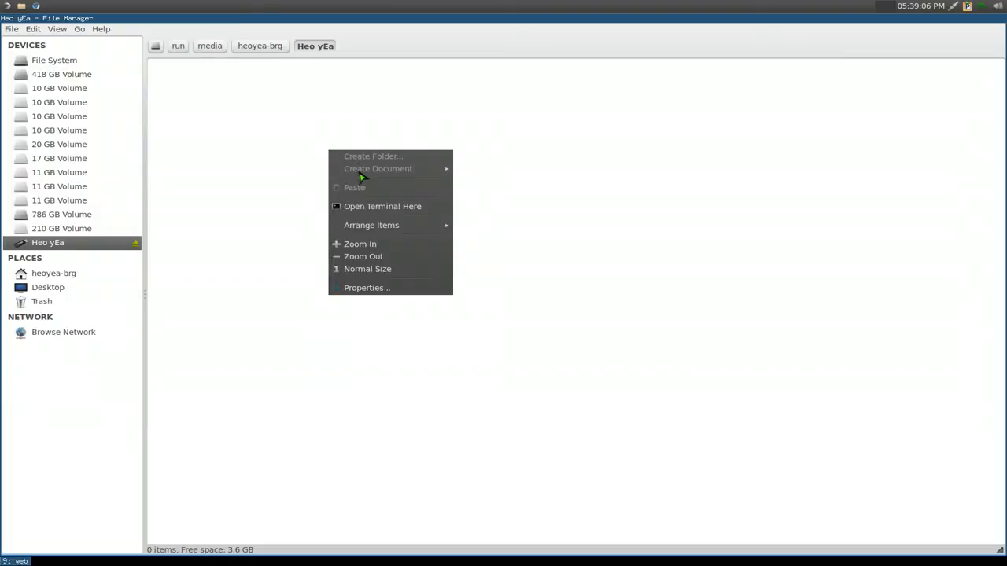
mouse_move(365, 164)
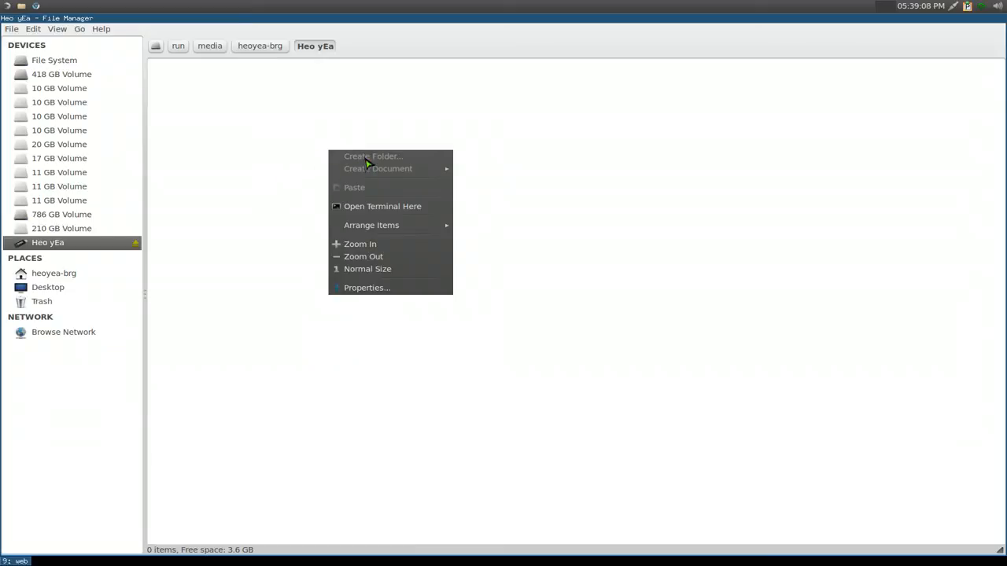
click(314, 192)
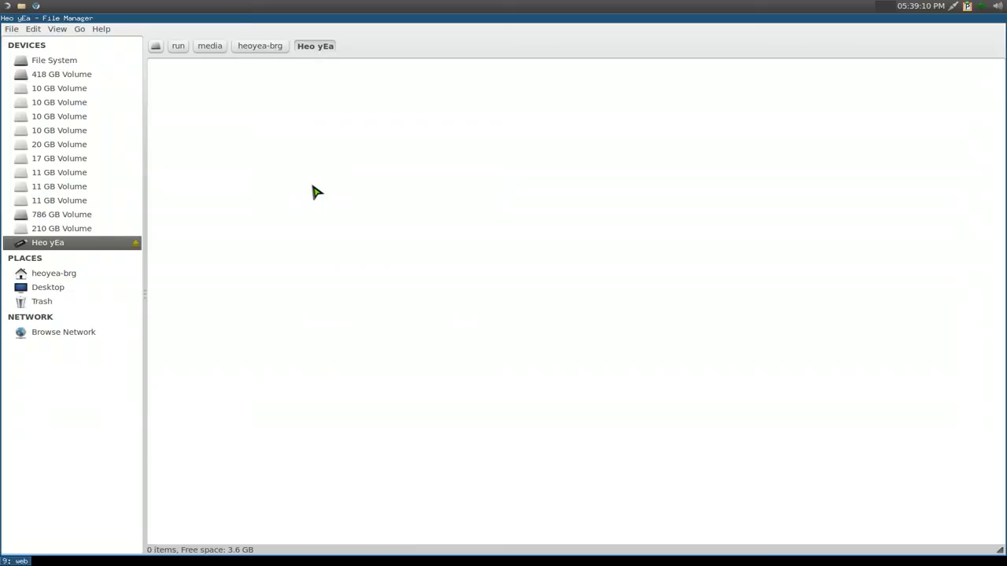
click(101, 28)
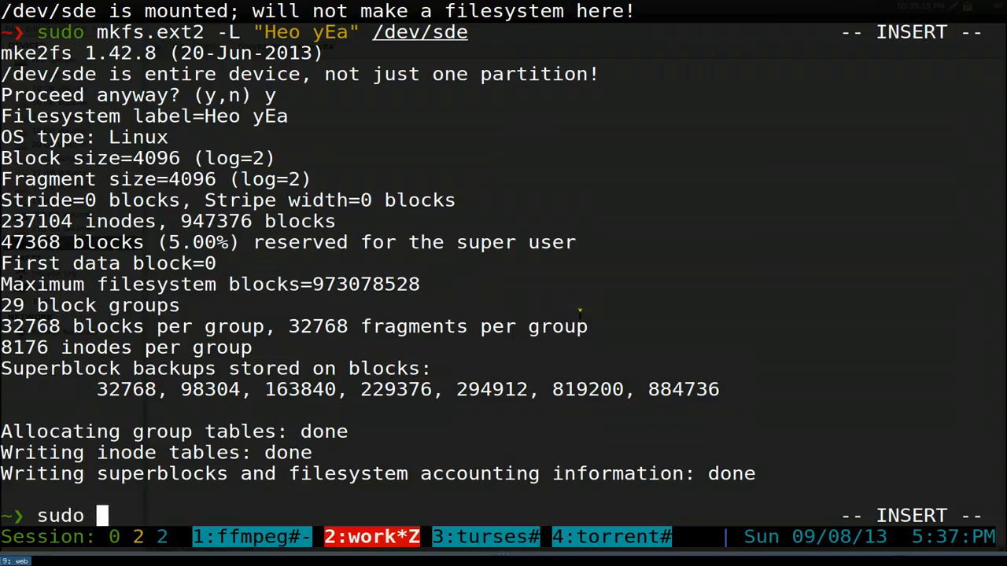
- Run sudo thunar to launch a root file manager window
text(thunar)
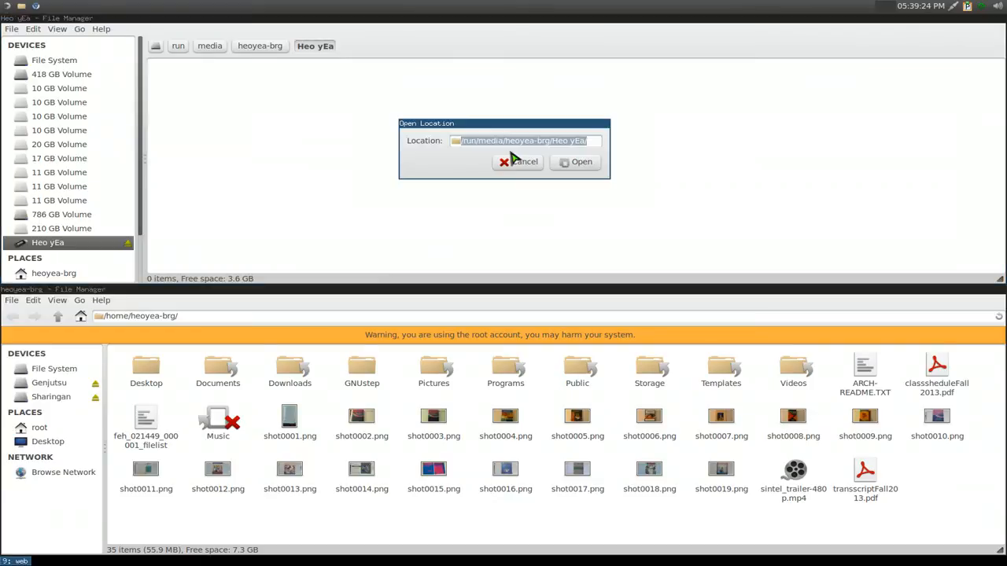
- Copy the Heo yEa volume path from the Open Location dialog for the root window
right_click(520, 140)
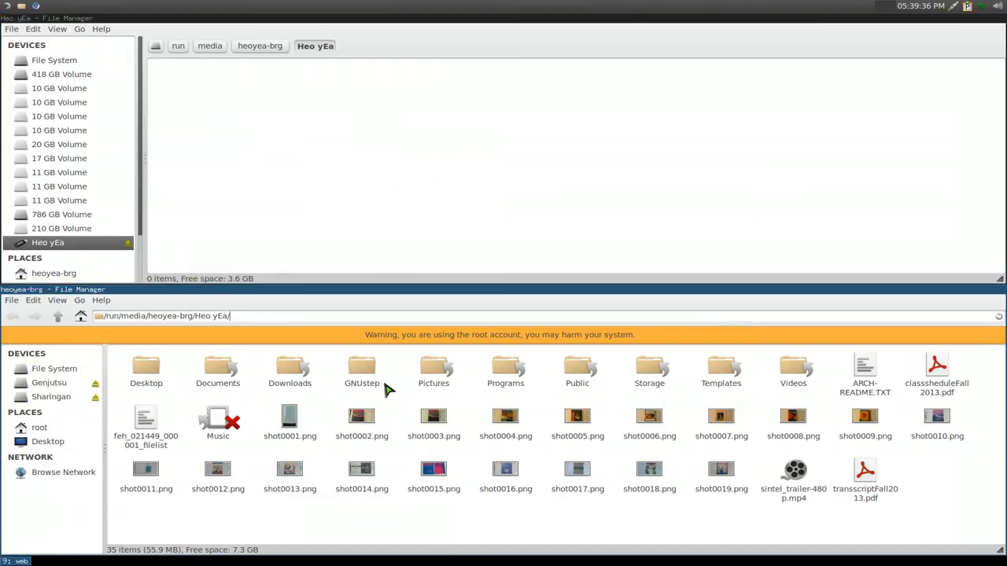
mouse_move(491, 346)
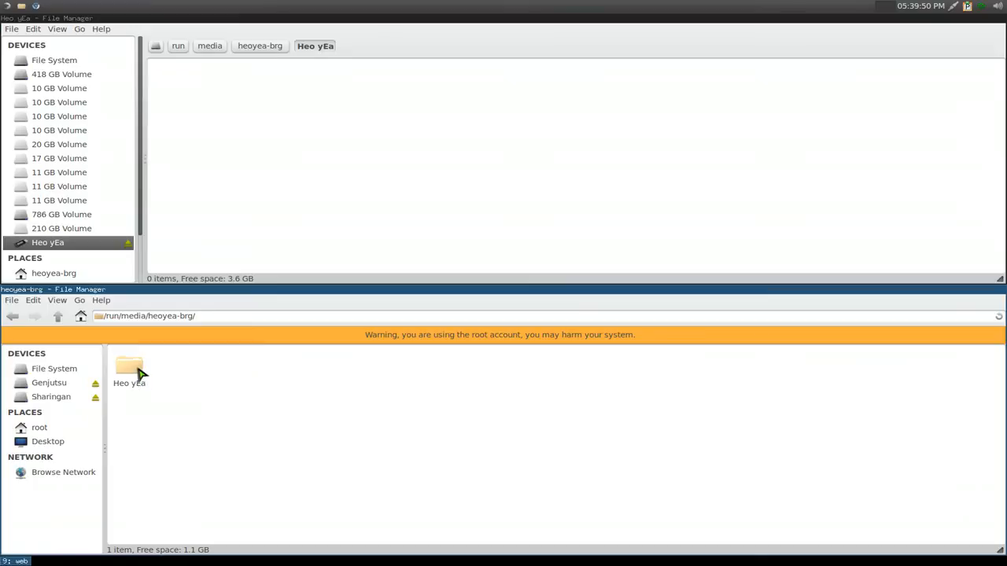
right_click(129, 370)
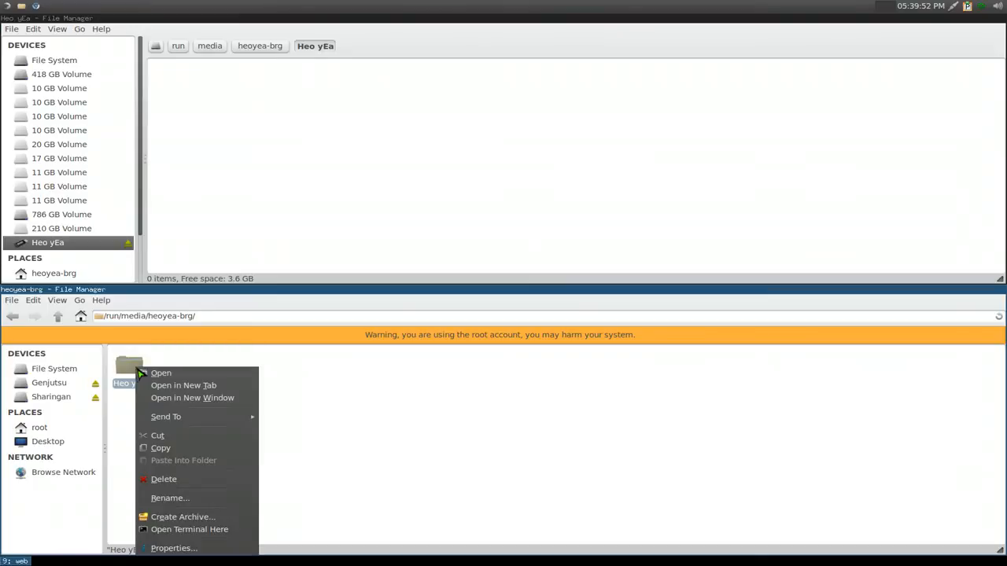
click(174, 548)
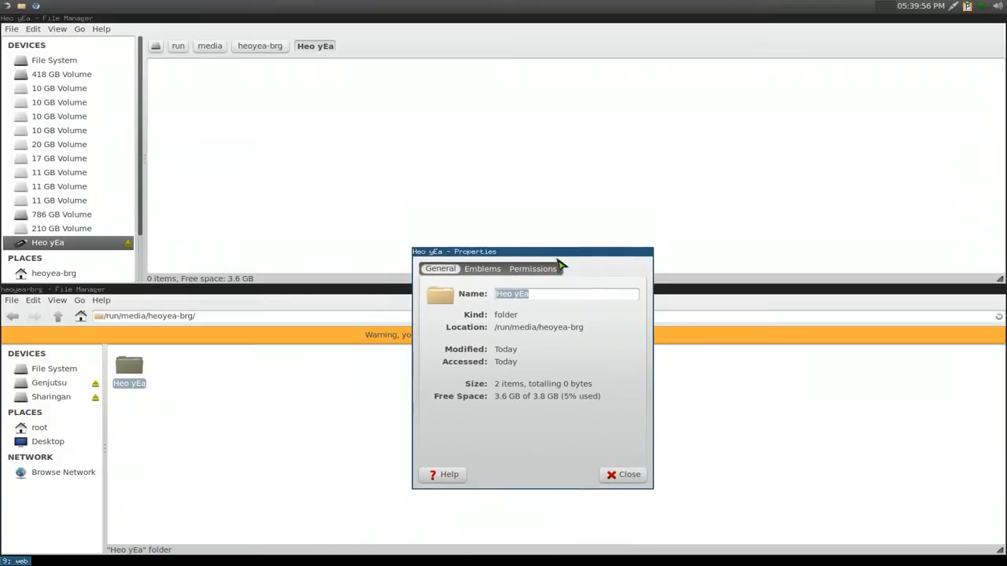
click(531, 267)
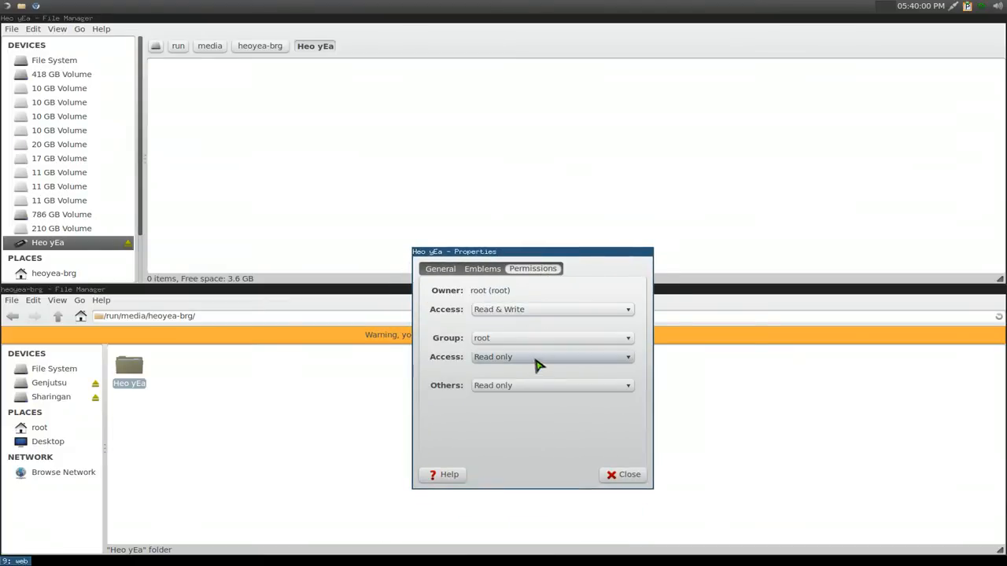
mouse_move(276, 113)
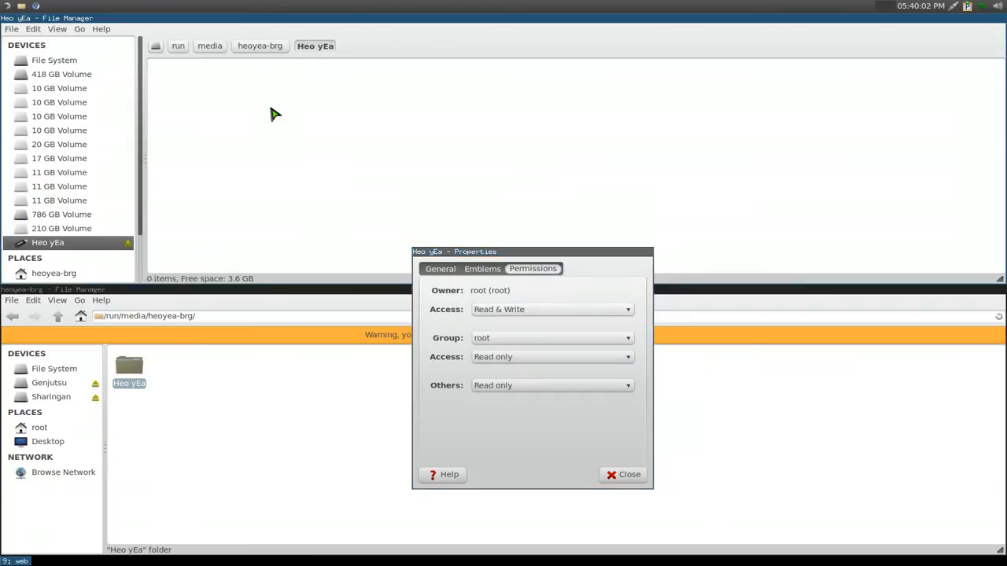
right_click(275, 113)
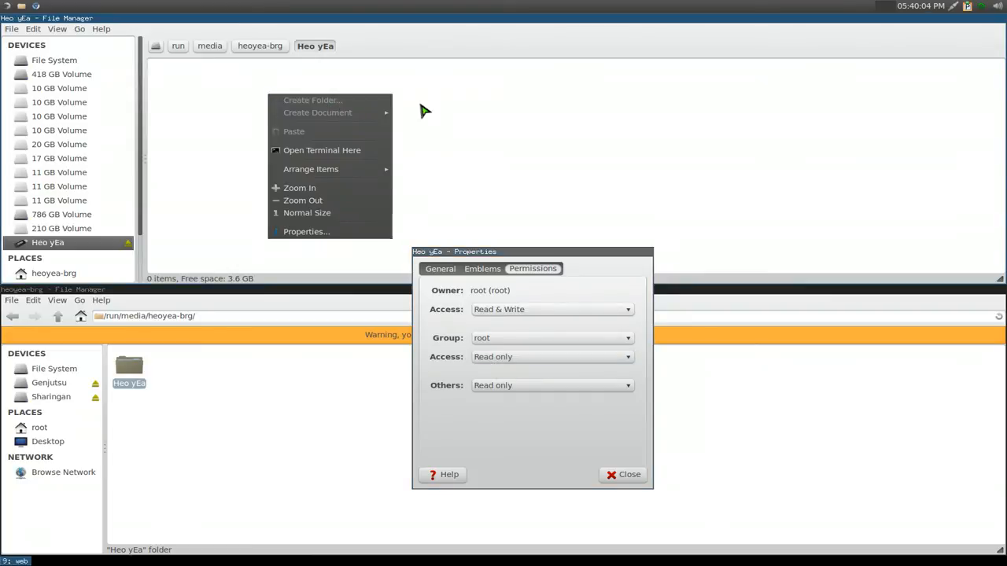
click(550, 356)
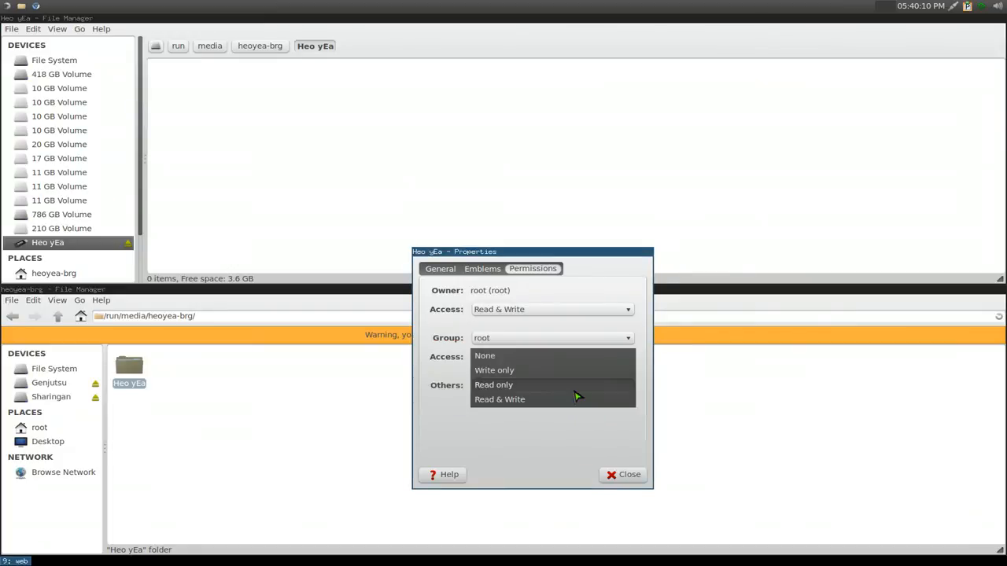
click(500, 400)
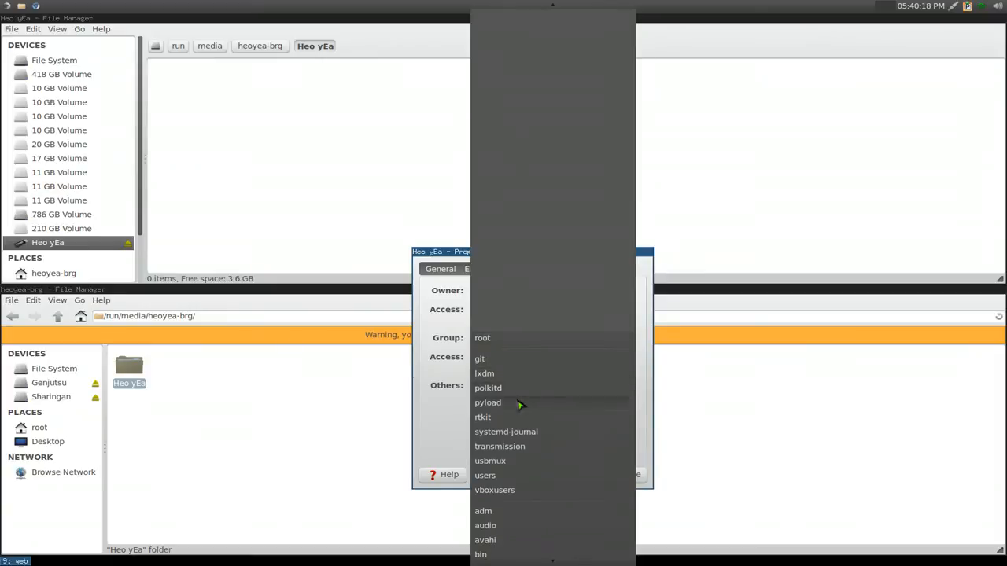
mouse_move(457, 447)
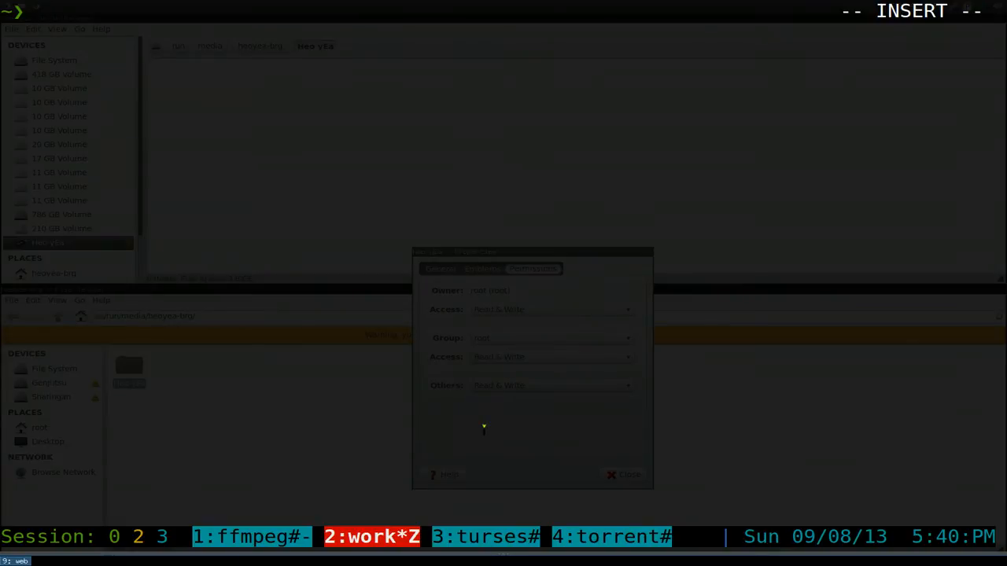
- Run cat /etc/group in the tmux terminal and read the wheel group line
text(cat /etc)
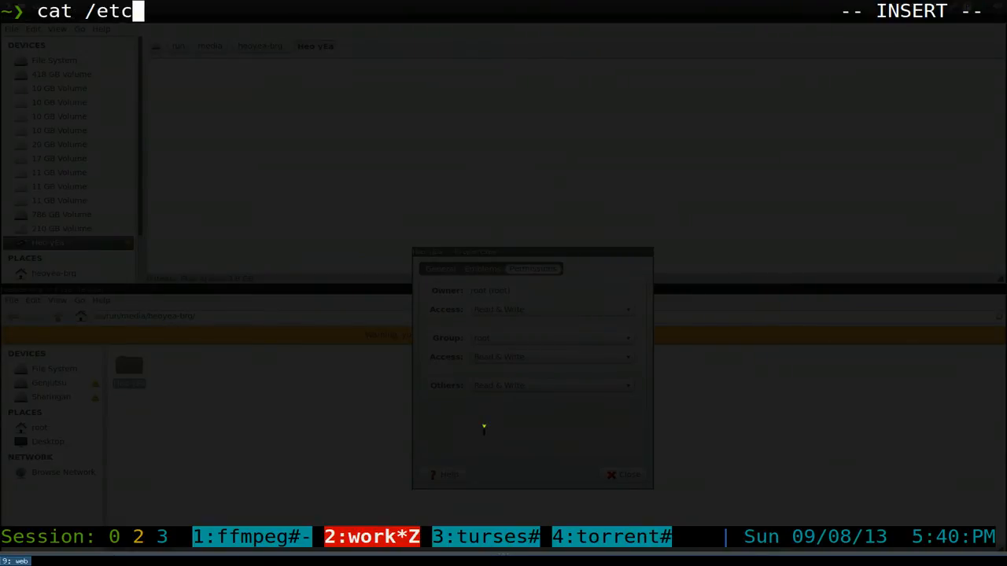
text(/gr)
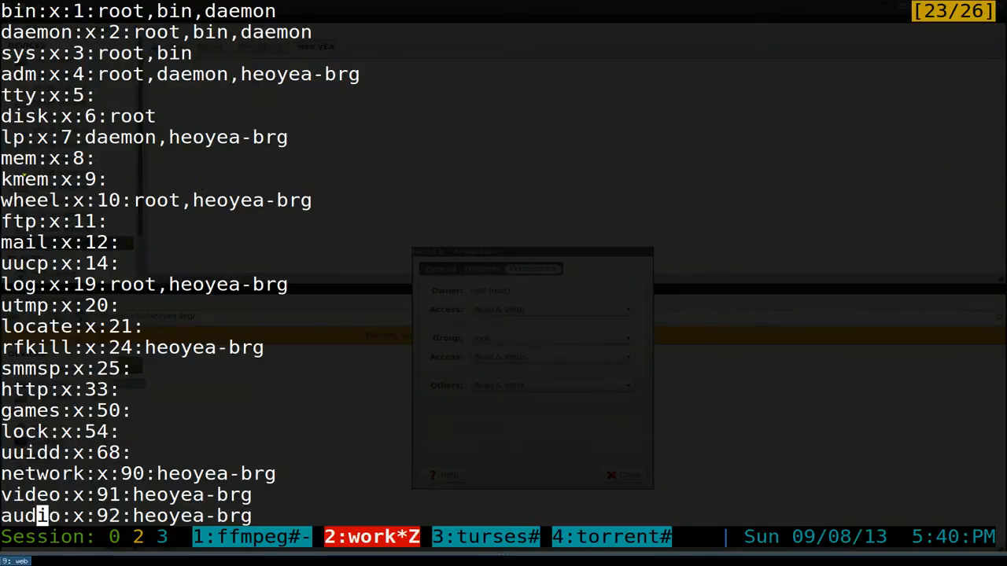
double_click(30, 200)
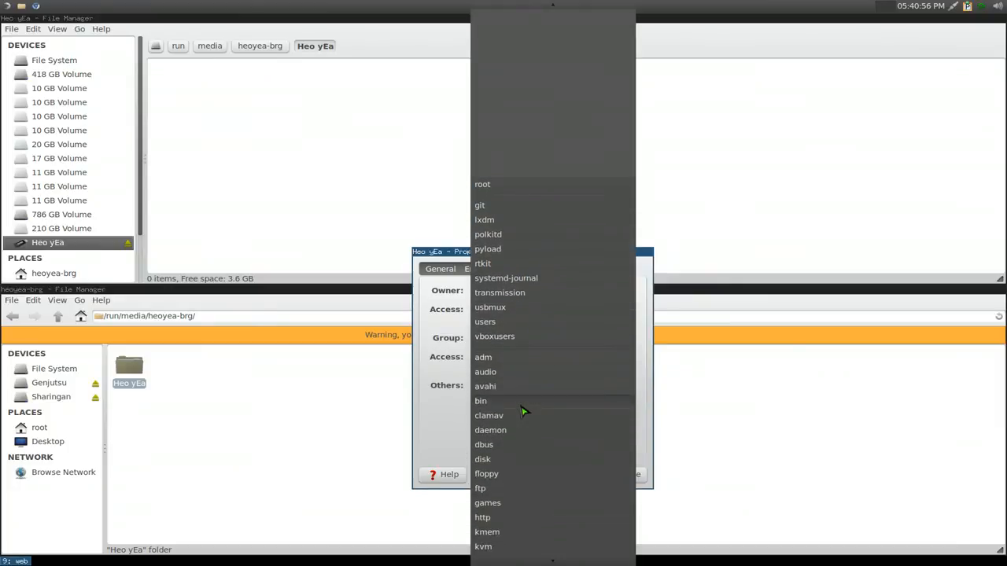
- Set Heo yEa's group to wheel with Read & Write access and close the properties
scroll(down, 3)
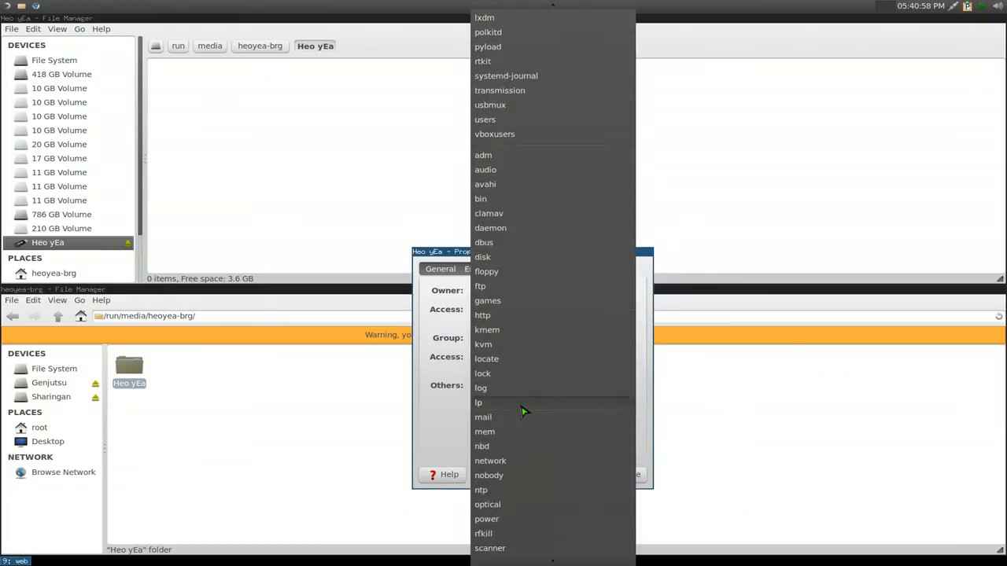
scroll(down, 3)
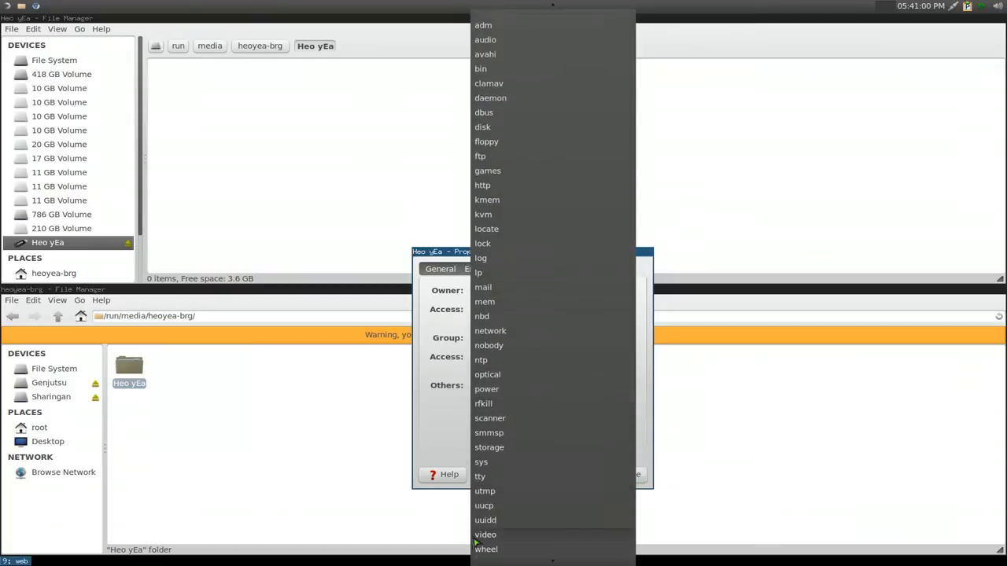
click(484, 549)
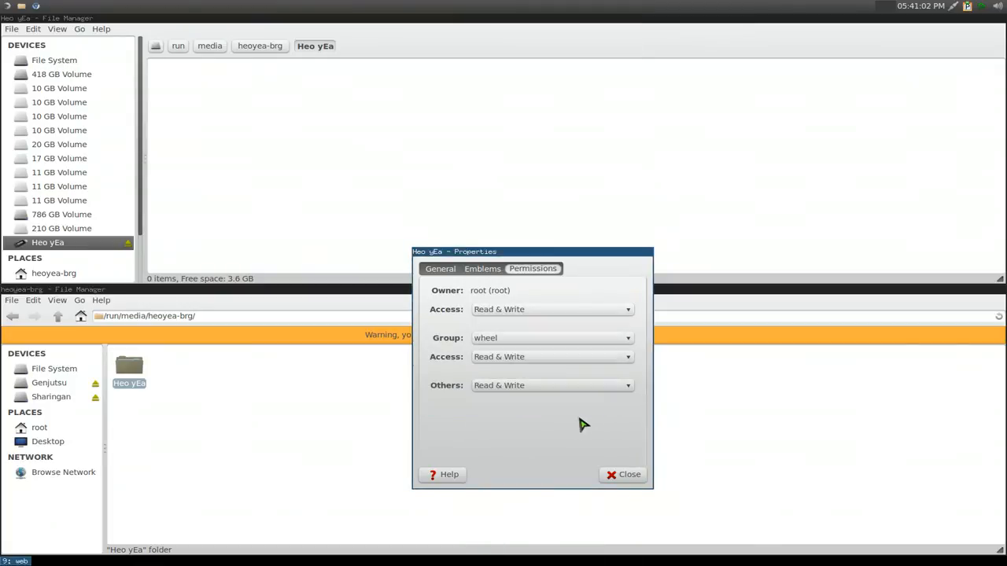
mouse_move(538, 356)
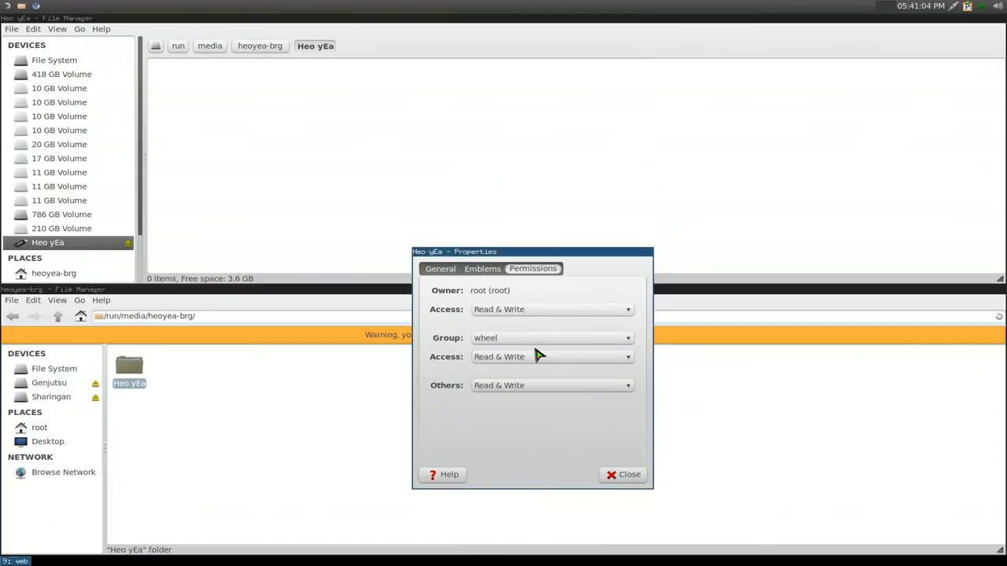
click(629, 474)
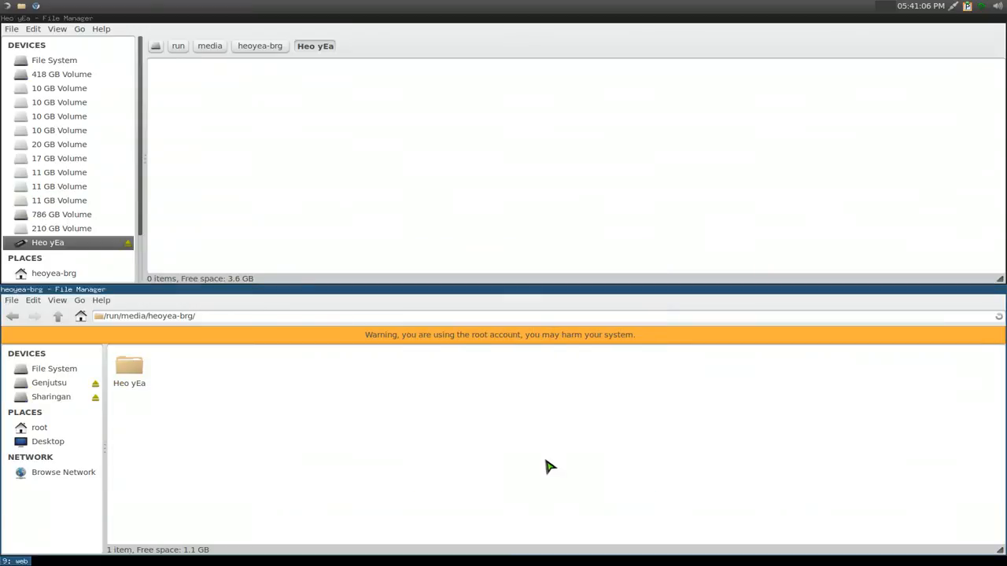
mouse_move(381, 468)
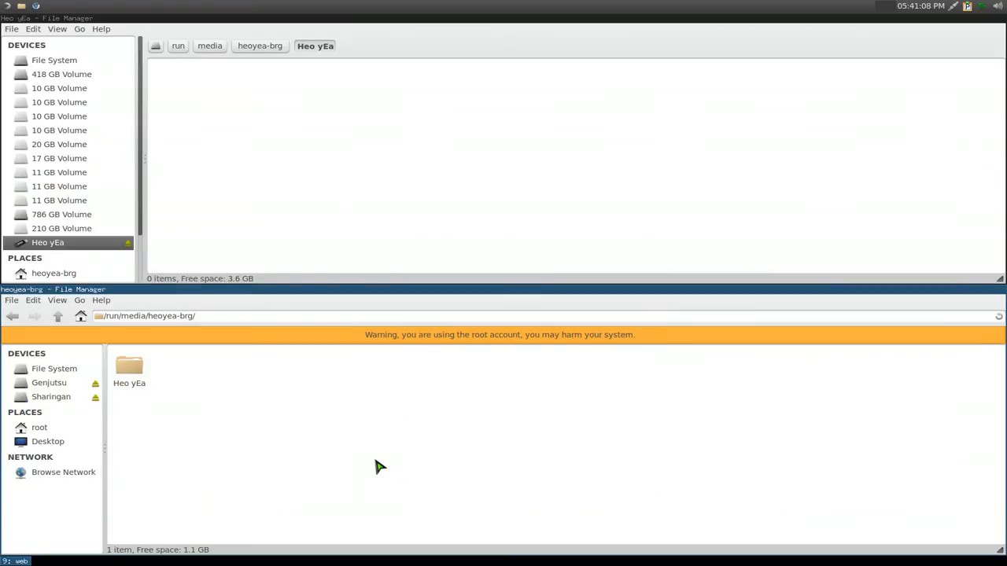
mouse_move(226, 452)
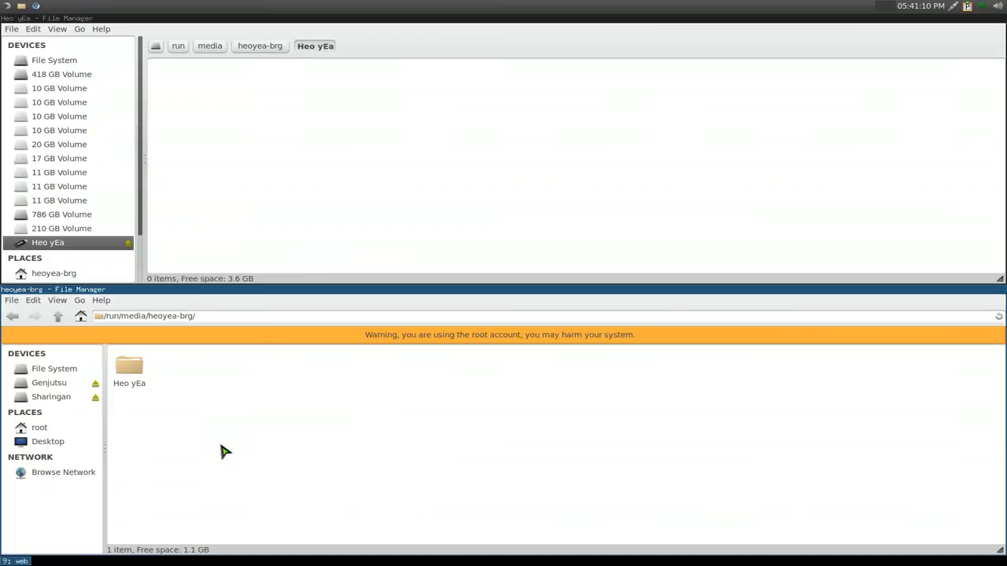
mouse_move(305, 383)
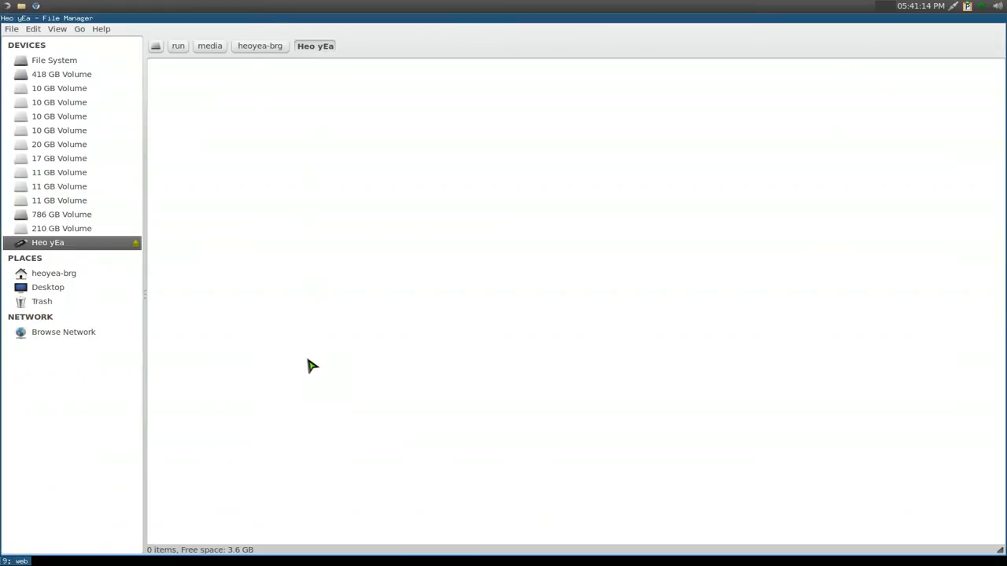
- Reopen the Heo yEa volume from the sidebar and create New Folder on the stick
right_click(47, 243)
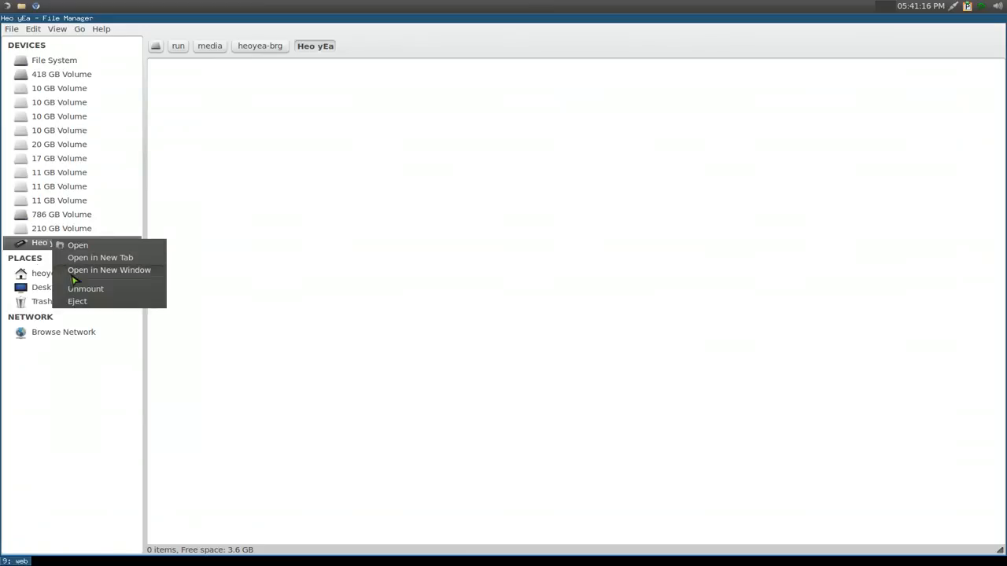
click(77, 246)
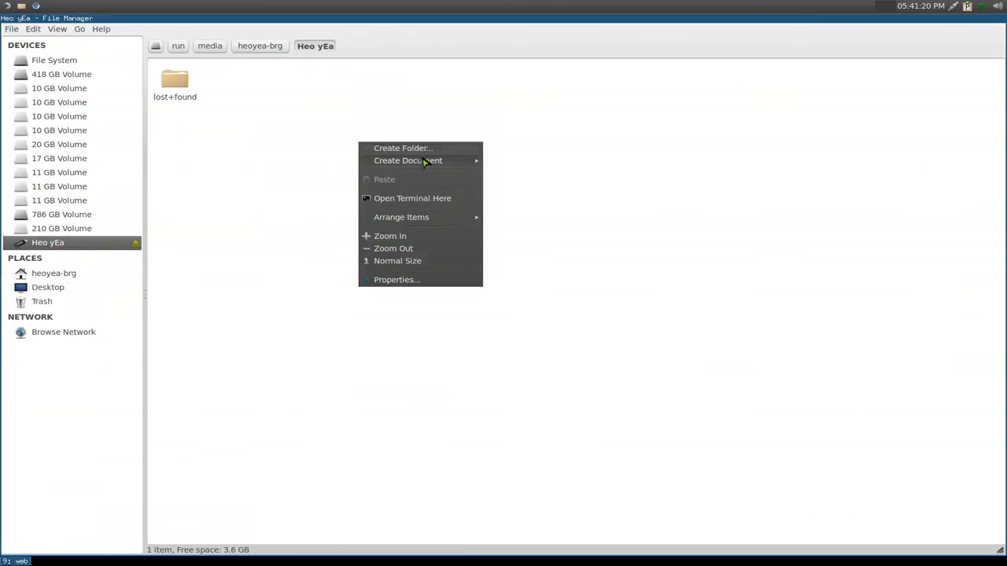
click(403, 148)
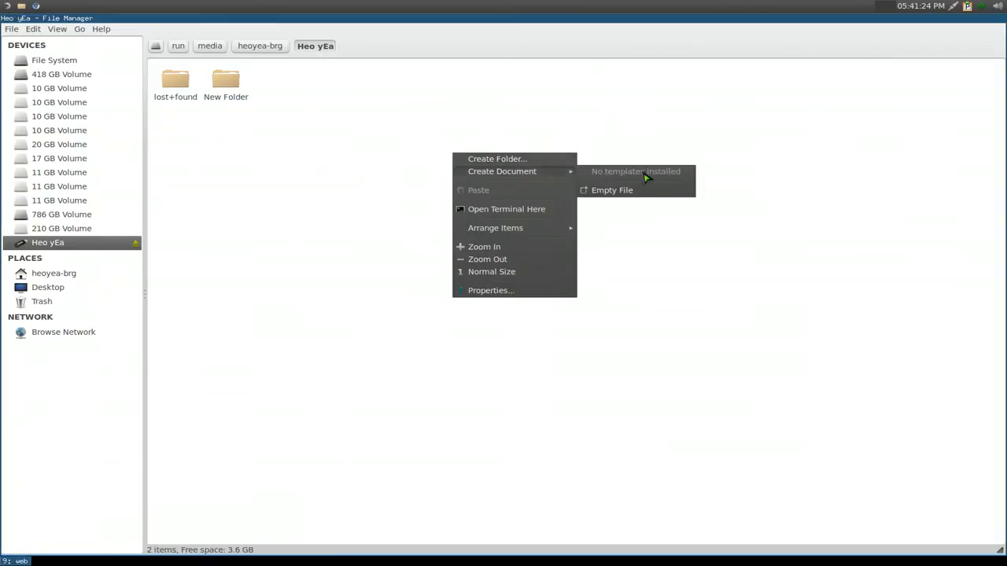
- Create New Empty File with the default name and open it for editing
click(610, 189)
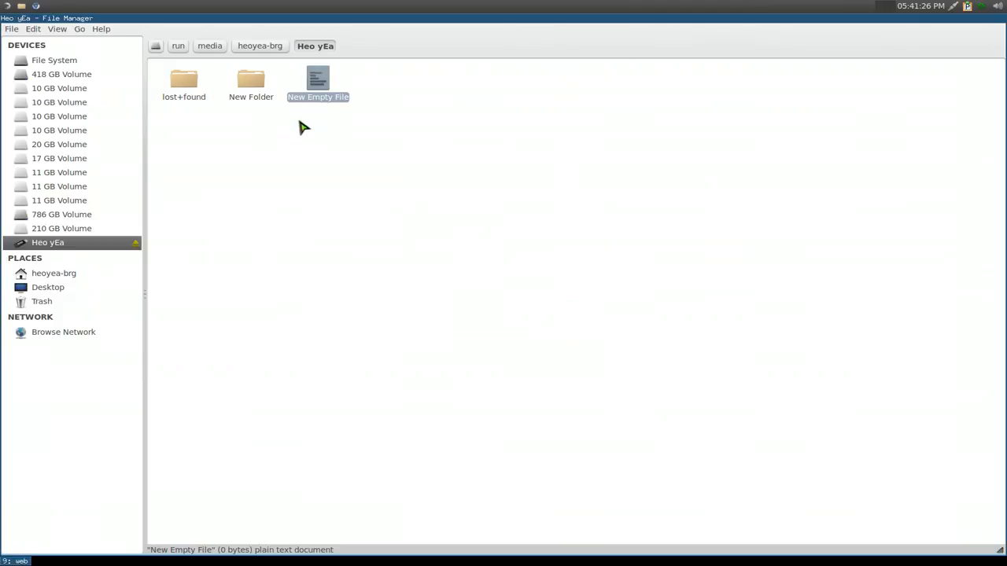
mouse_move(393, 88)
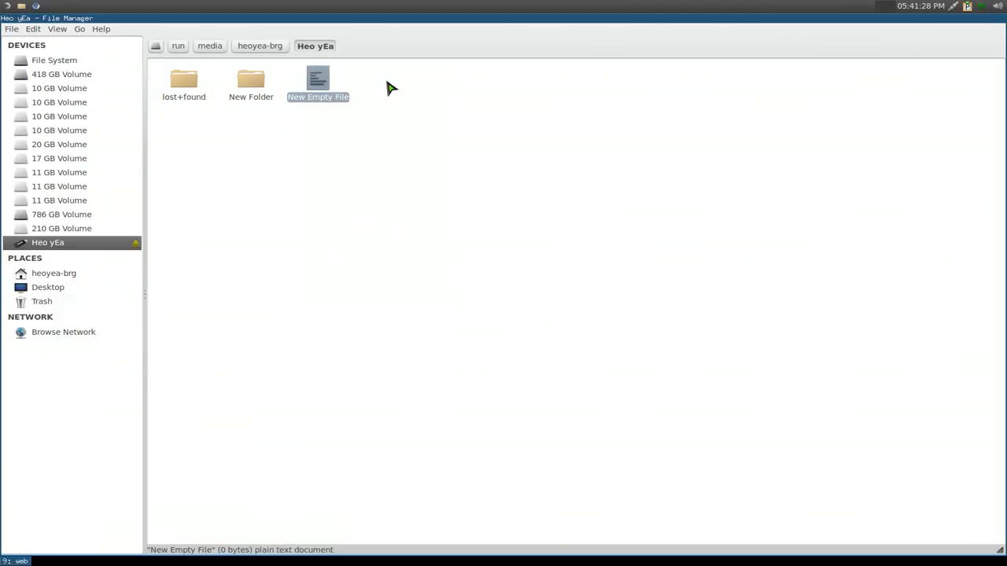
click(12, 299)
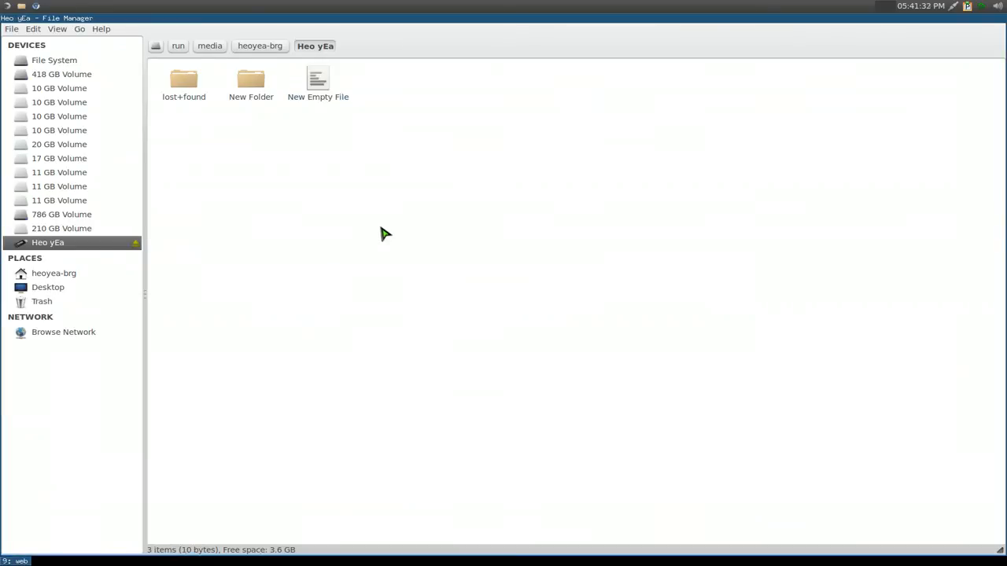
double_click(317, 78)
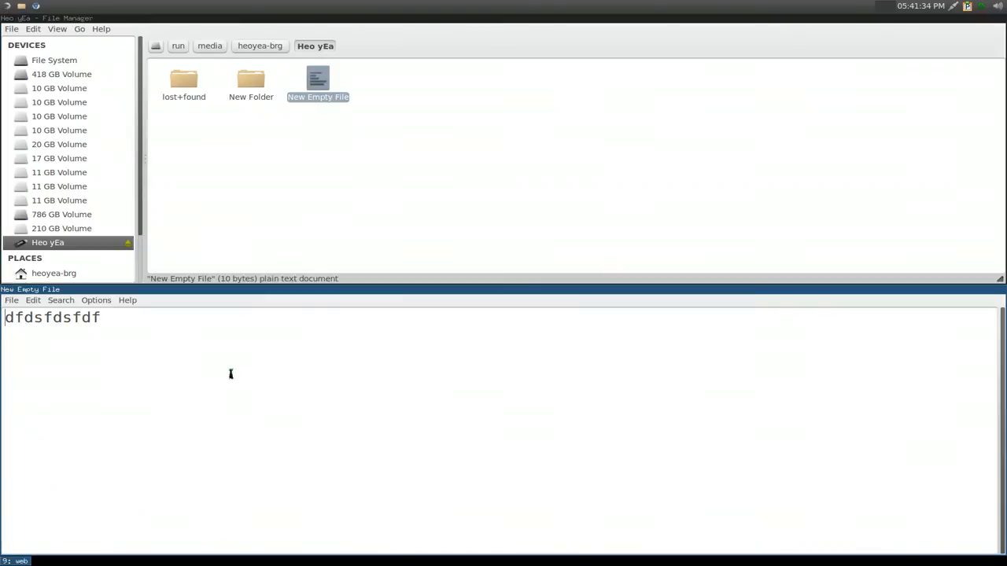